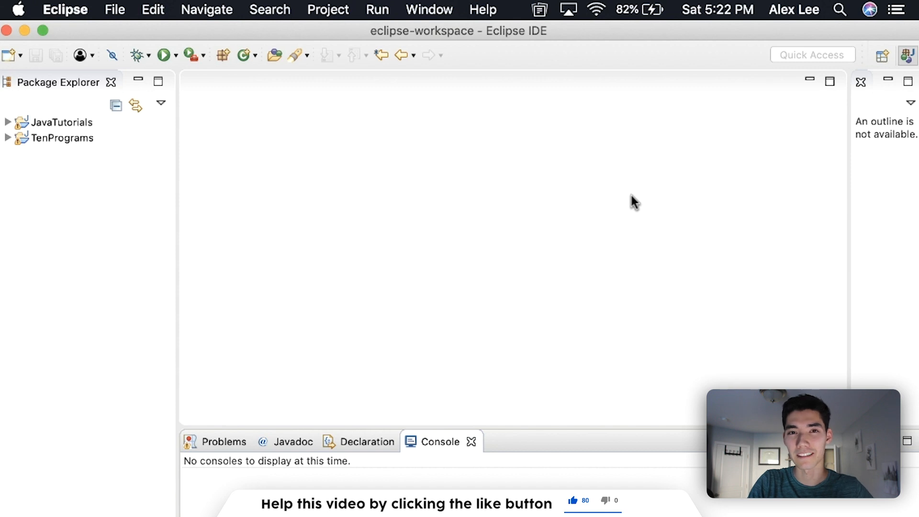
mouse_move(430, 157)
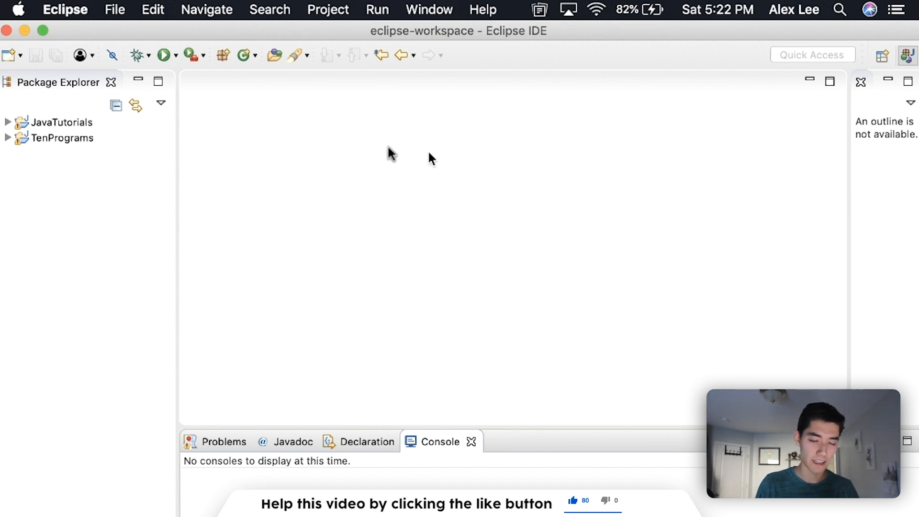
Step: Create a new Java project named EnumsRFun through the New > Java Project wizard
click(114, 9)
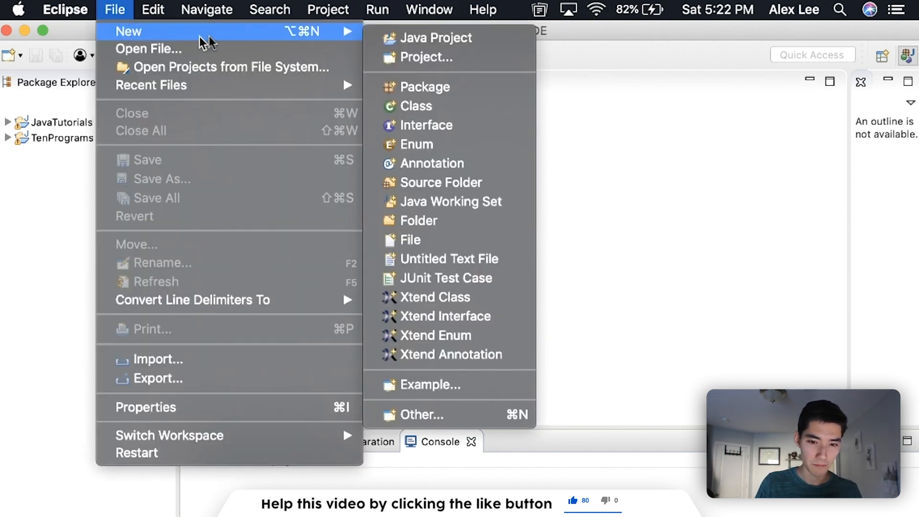
click(437, 37)
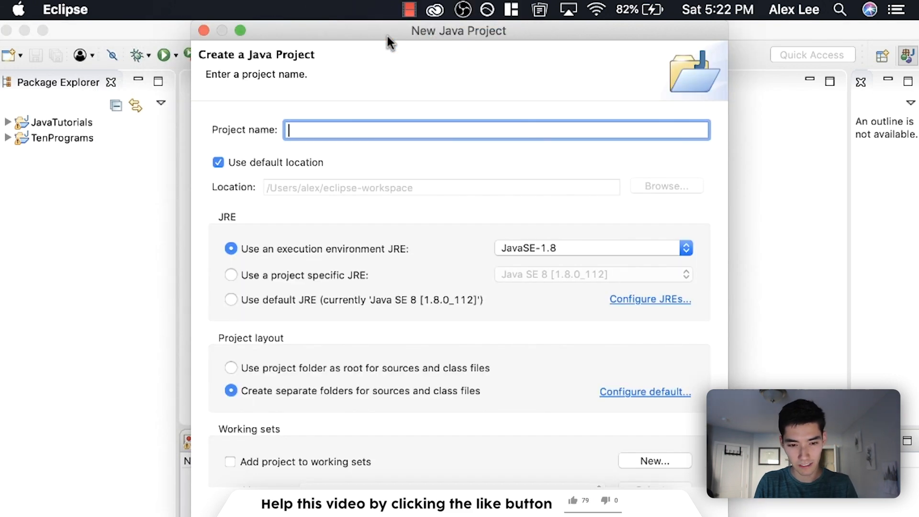
text(Enums)
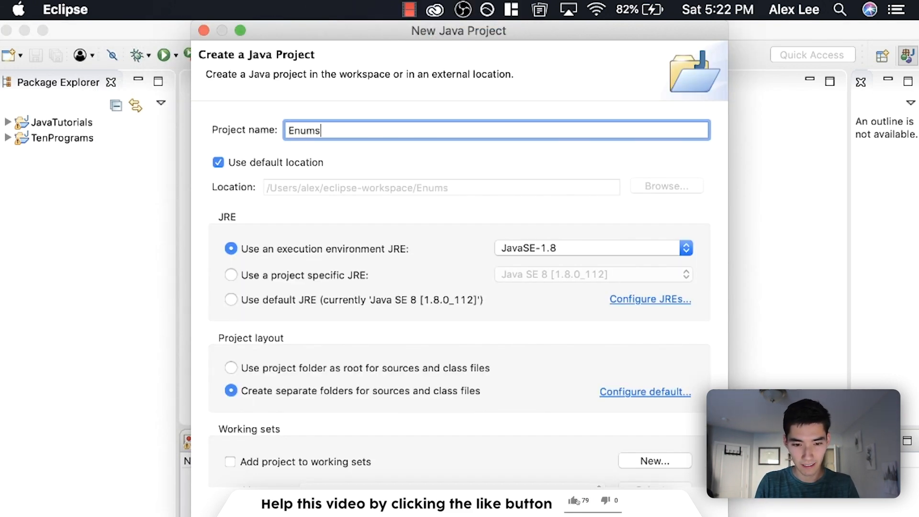
text(RFun)
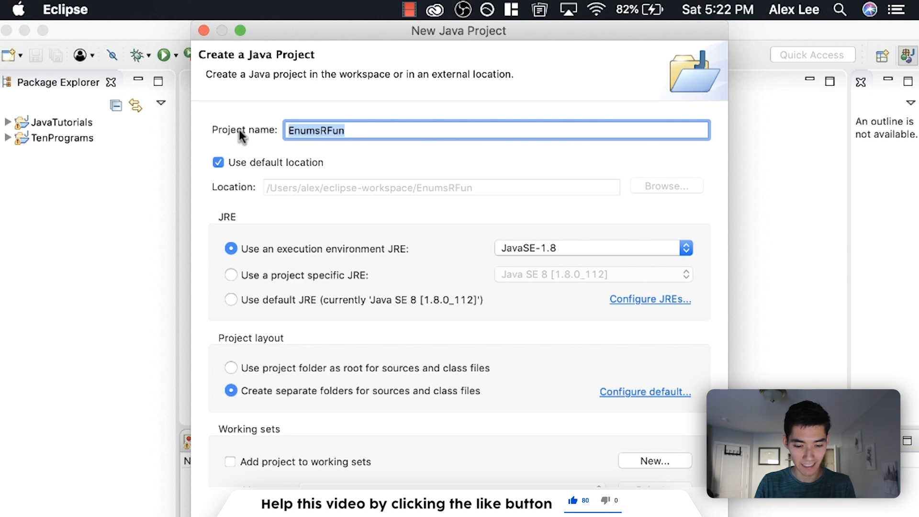
text(enum)
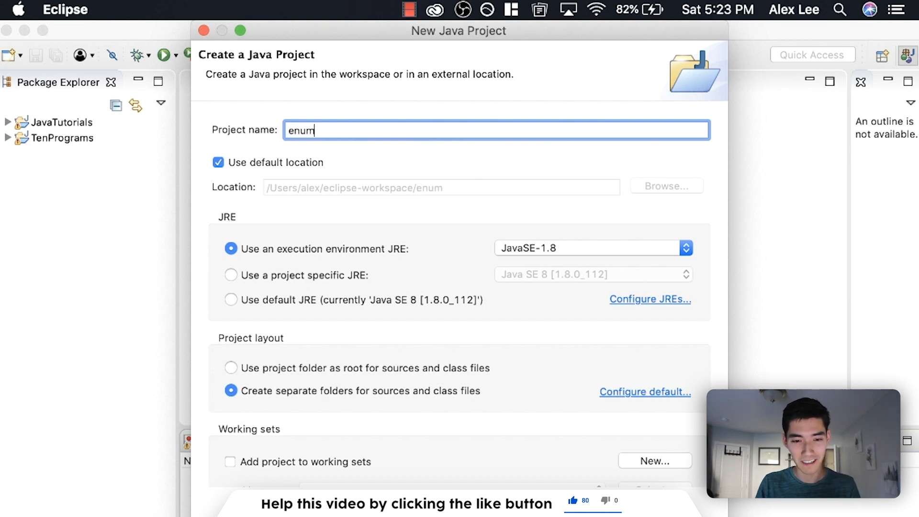
text(Enums)
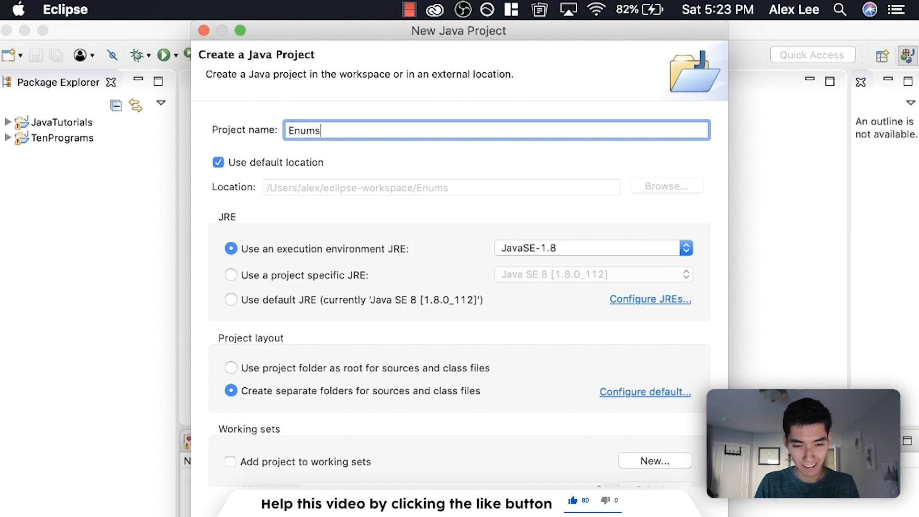
text(RFun)
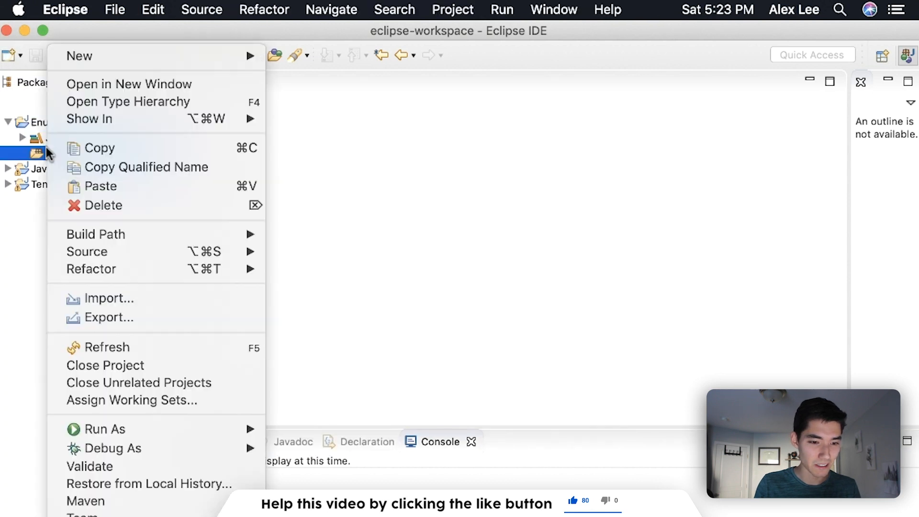
mouse_move(285, 115)
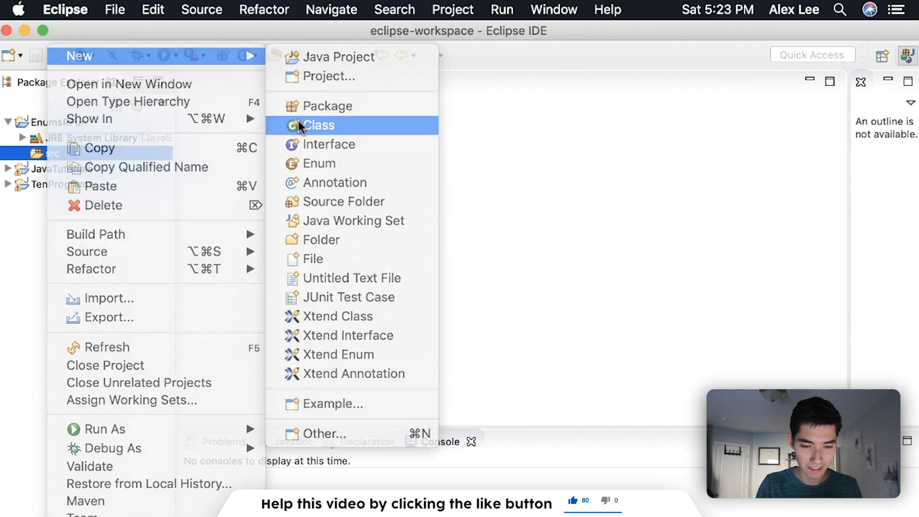
Step: Create class LetsDoEnums in src with a main method stub included
click(317, 124)
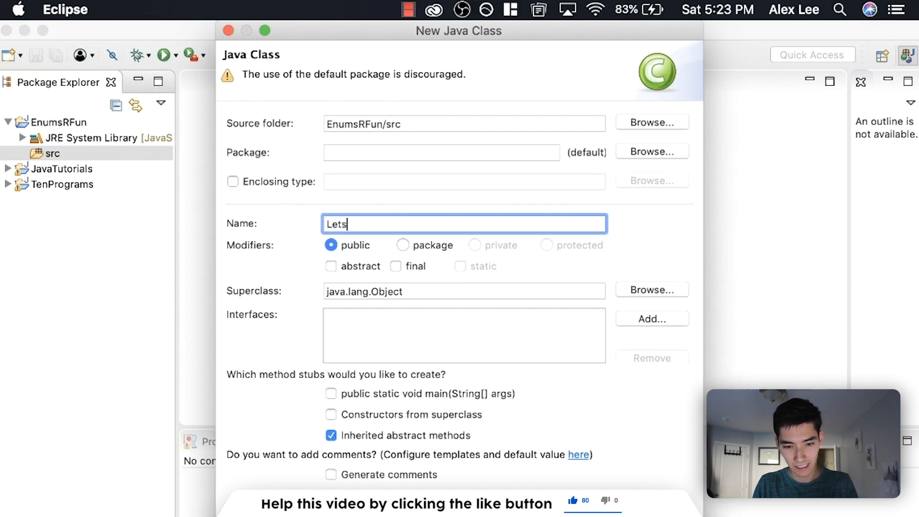
text(DoEnums)
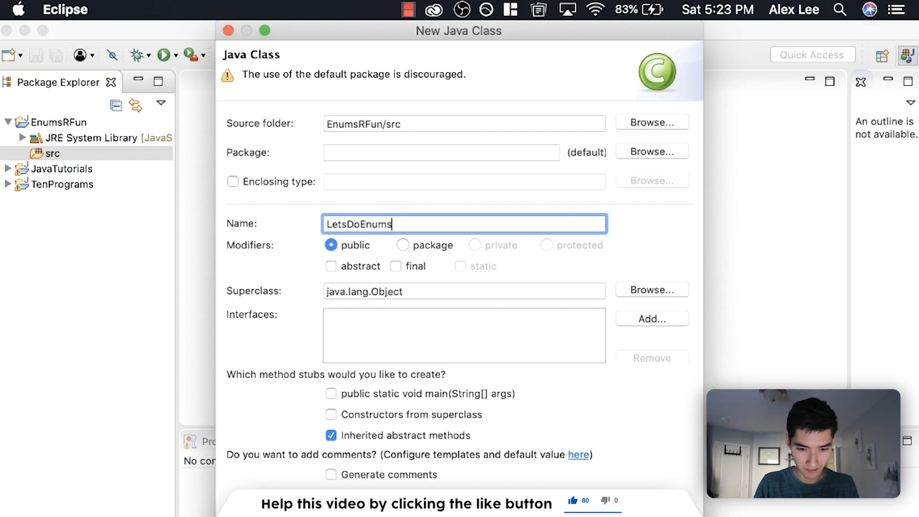
click(331, 393)
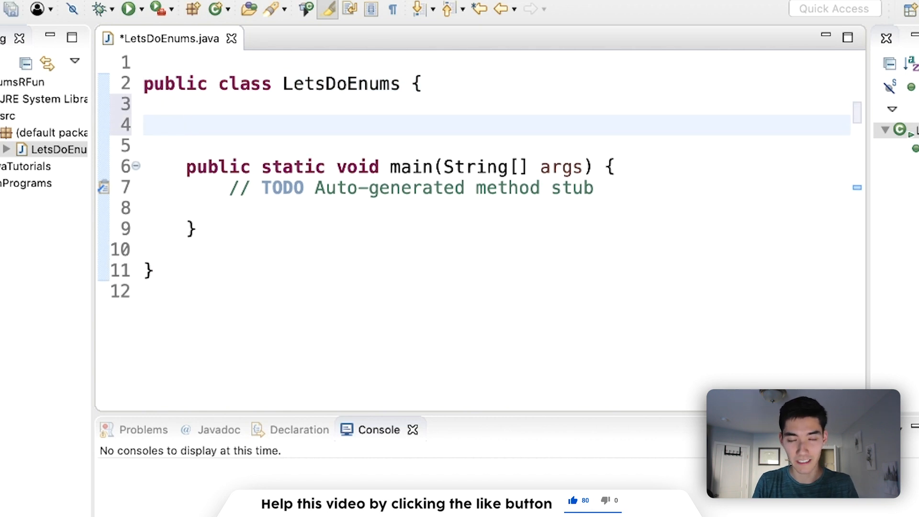
Step: Declare String[] levels = {"Low", "Medium", "High"}; in the class
text(String[])
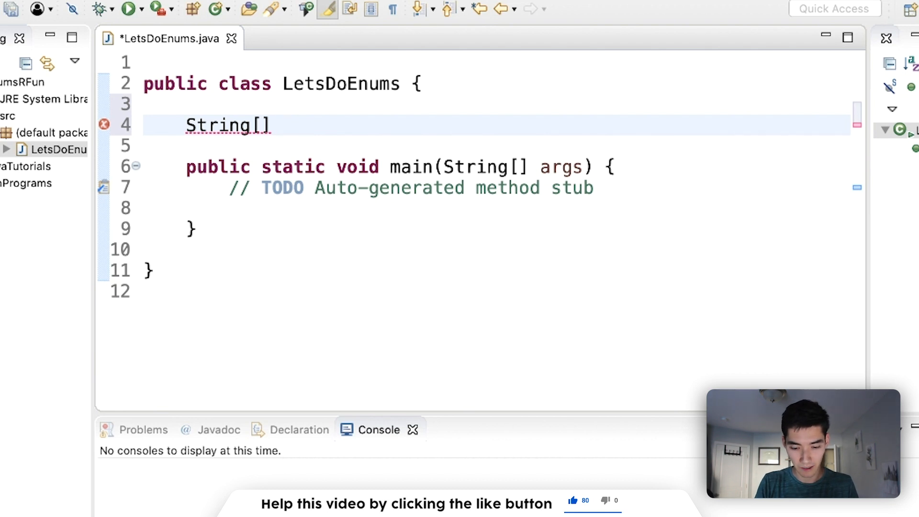
text(levels)
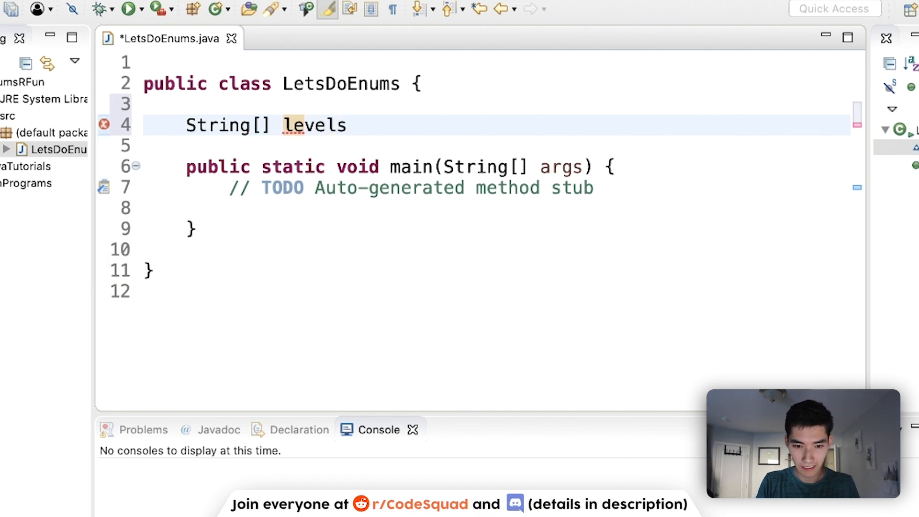
text(= {})
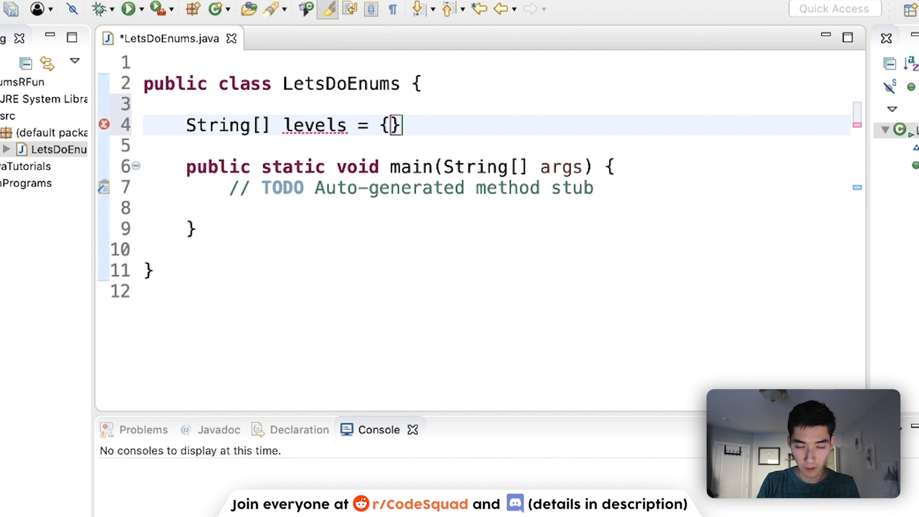
text(;)
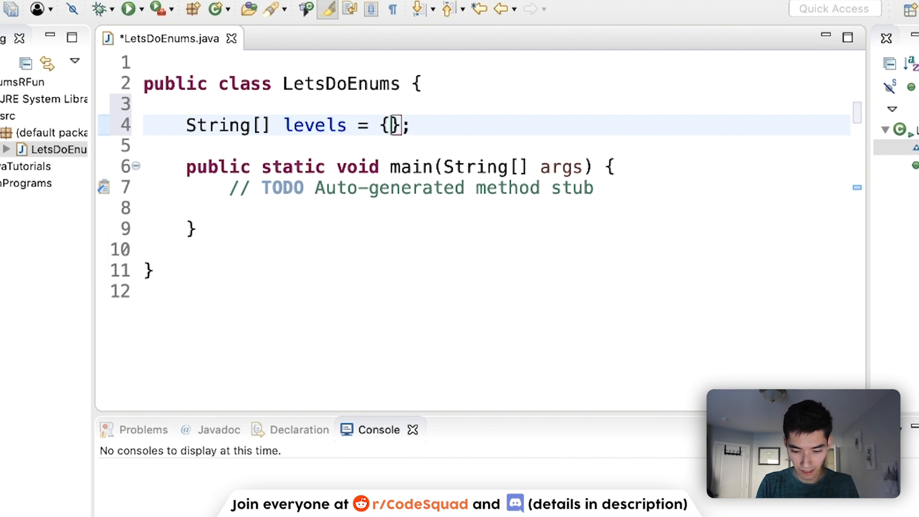
text("")
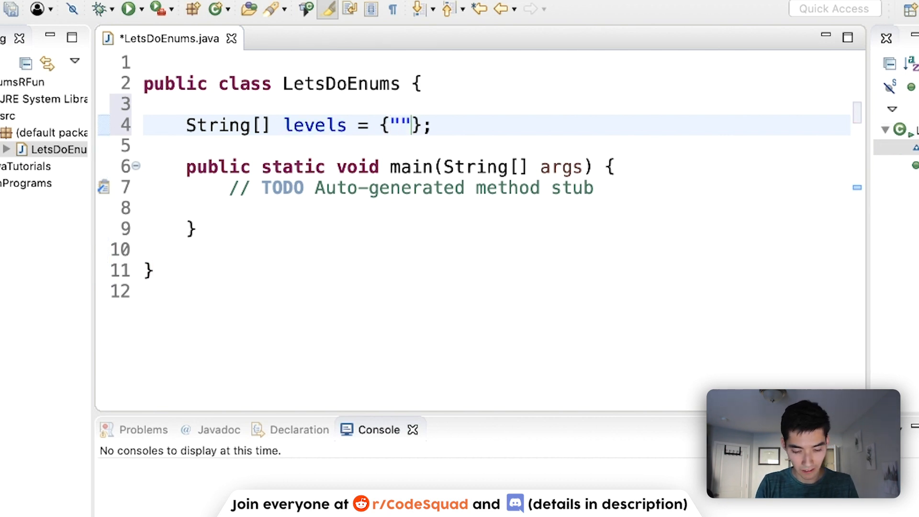
text(Low",)
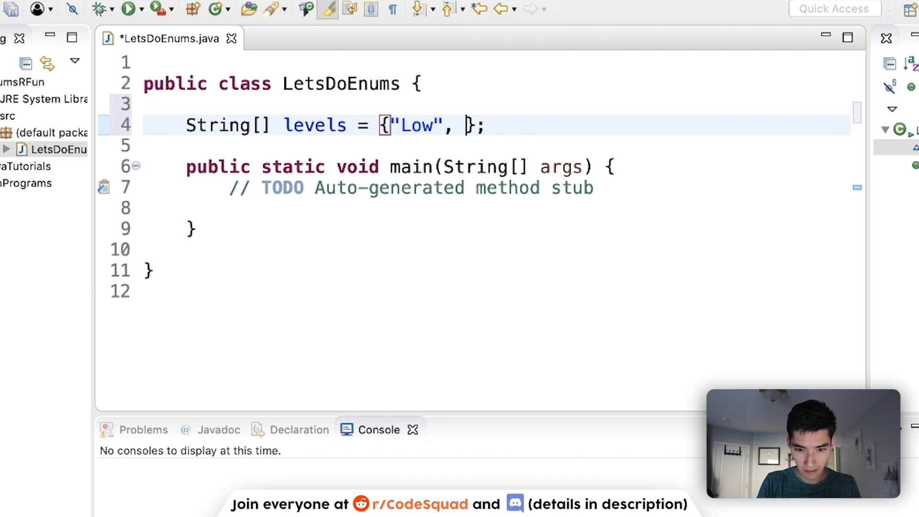
text("Medium")
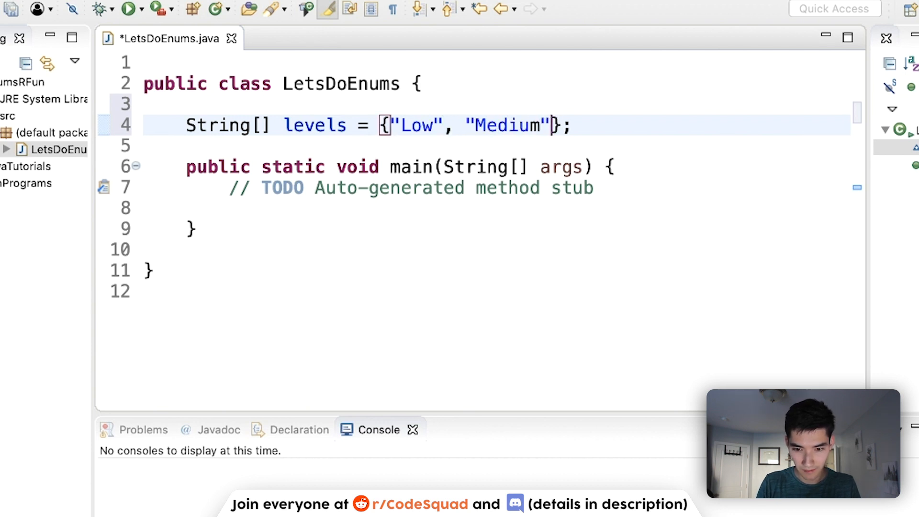
text(, "High")
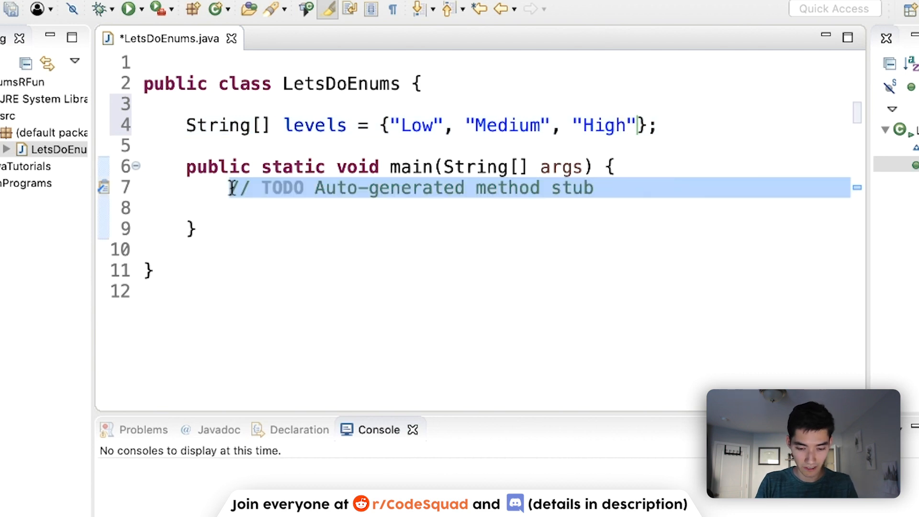
Step: Print levels[0] and levels[1] in main and make the array static
text(System.out.println();)
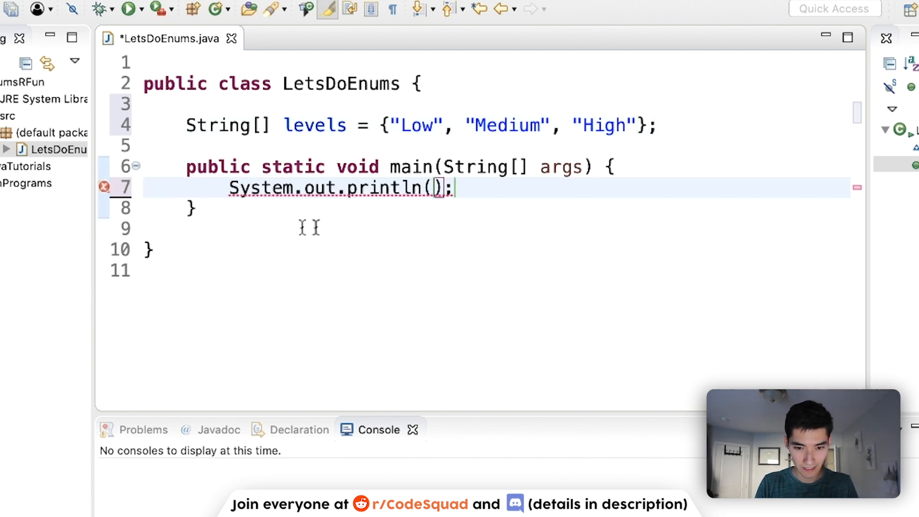
text(lev)
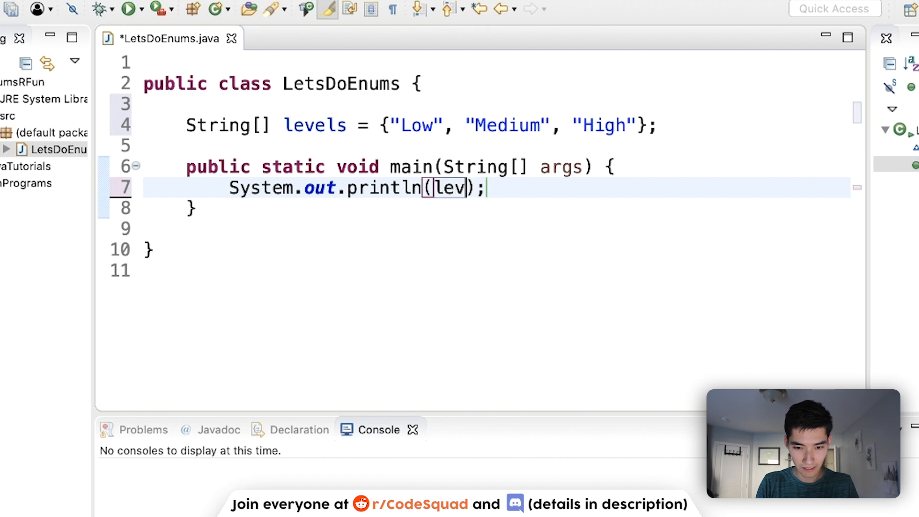
text(els)
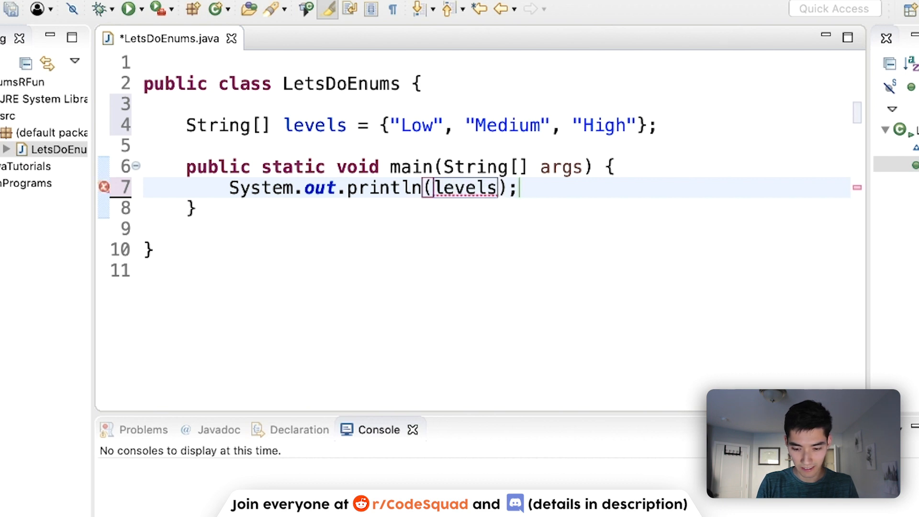
text([0])
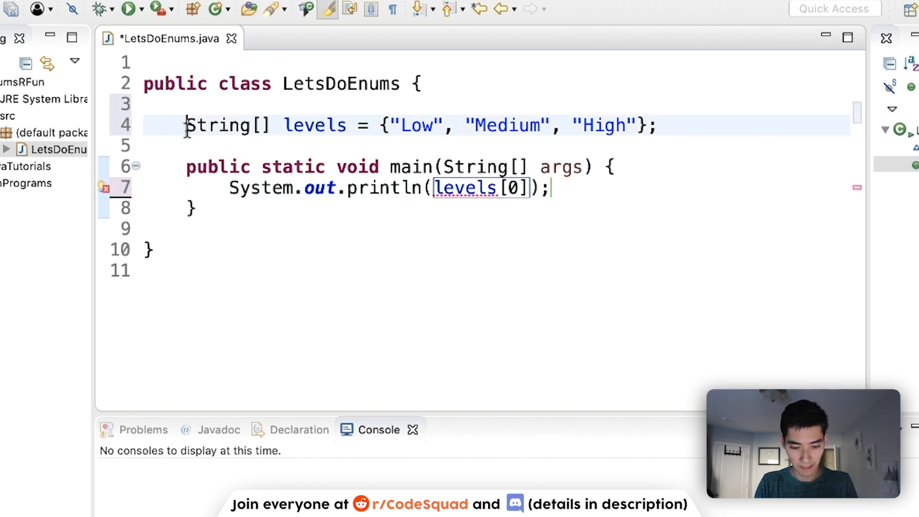
text(static)
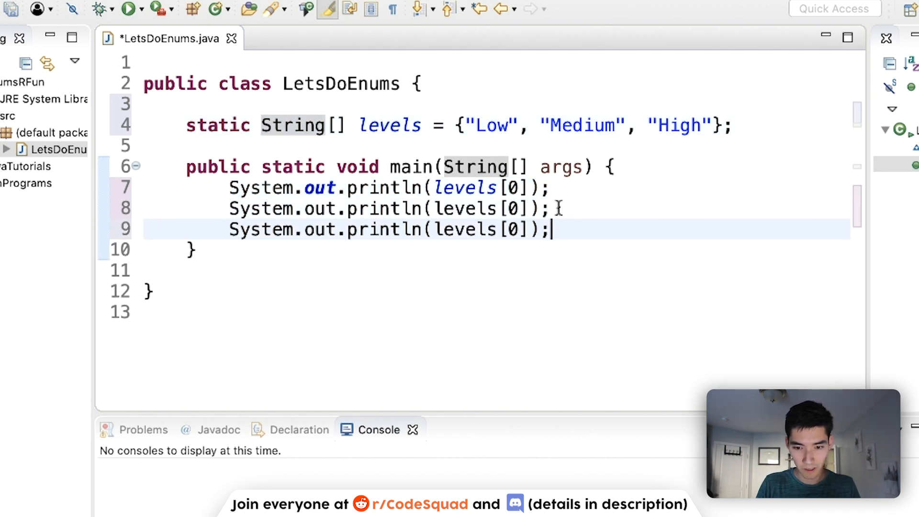
text(1)
text(2)
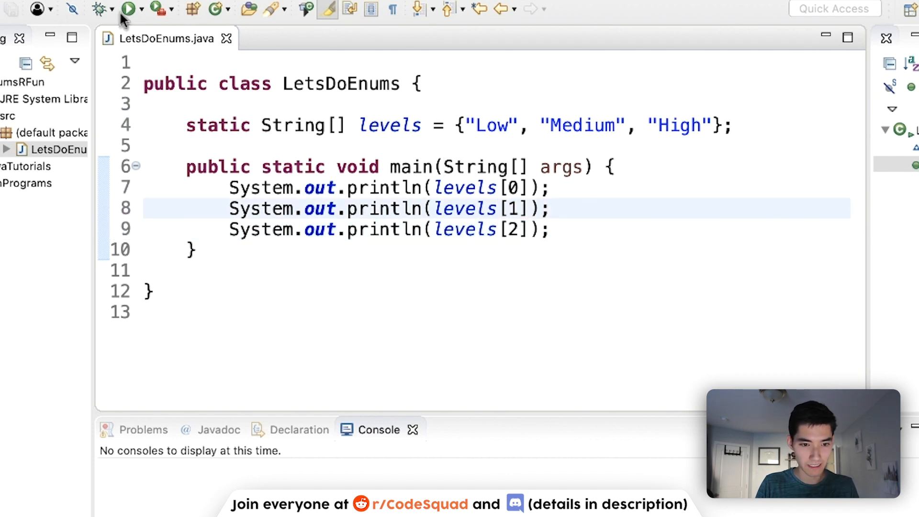
click(126, 9)
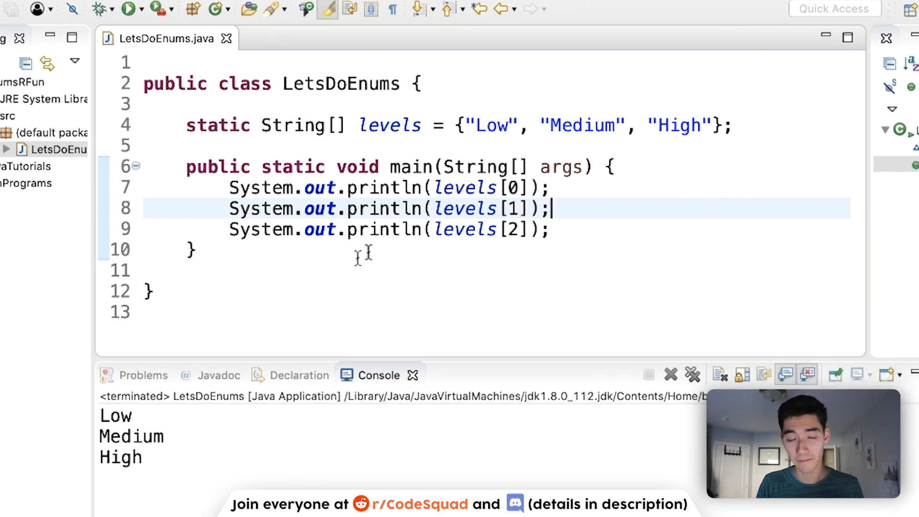
click(195, 249)
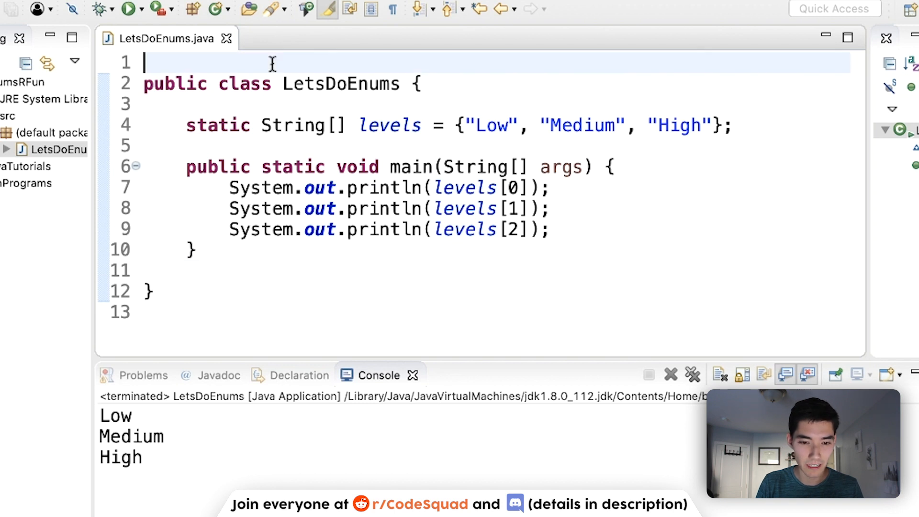
Step: Start an enum named levels on blank lines above the class
key(Enter)
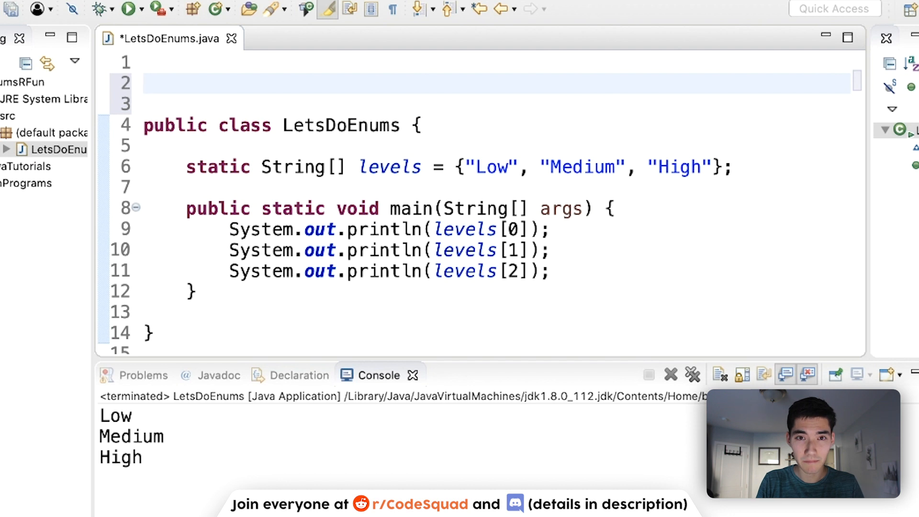
text(enum)
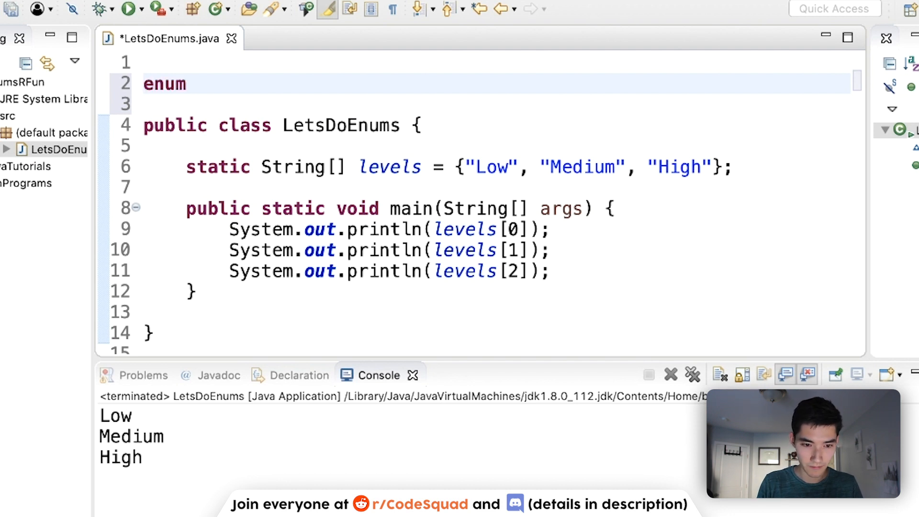
click(220, 85)
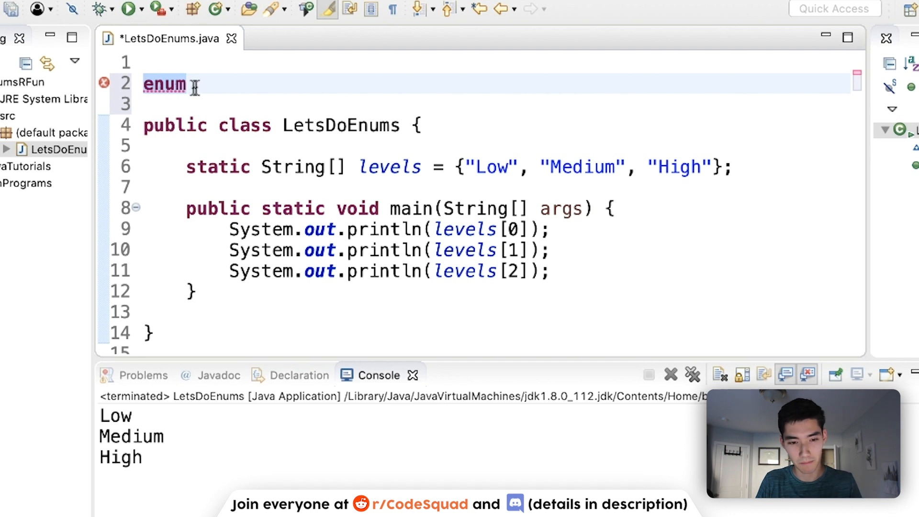
click(187, 84)
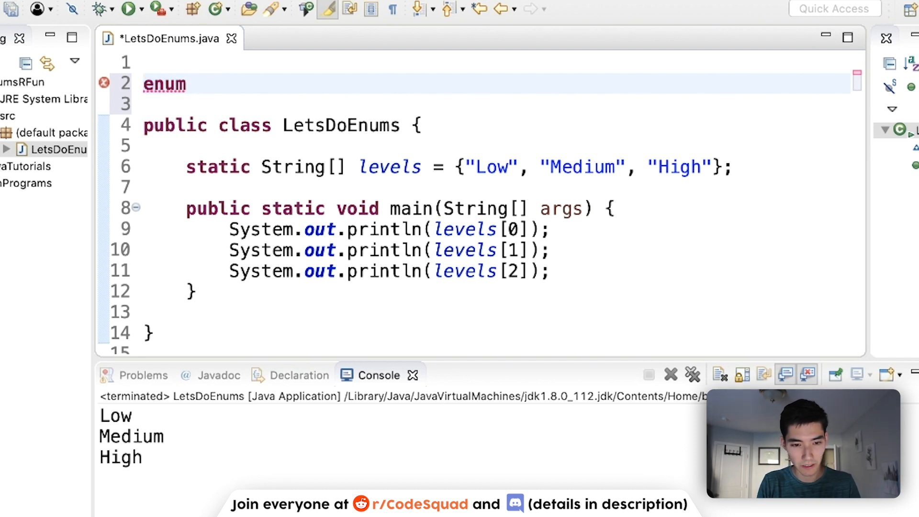
text(level)
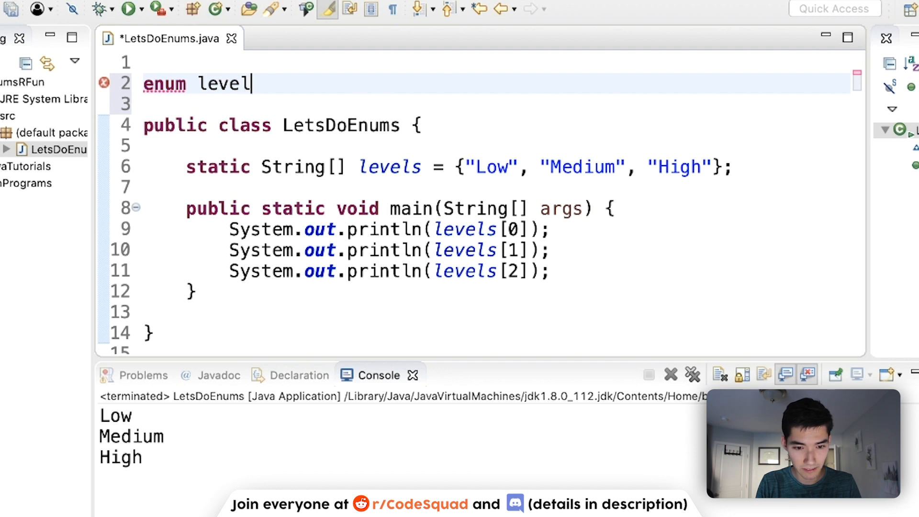
text(s {)
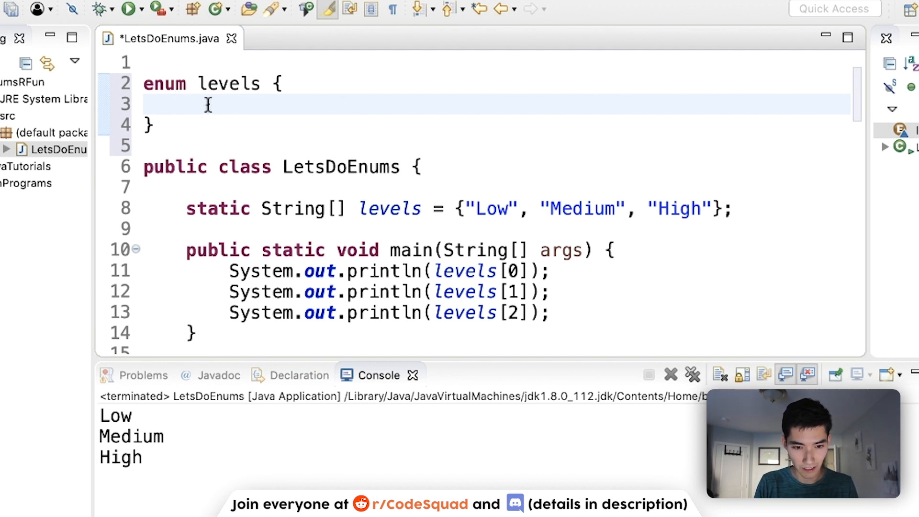
Step: List "Low", "Medium", "High" as quoted strings inside the enum body
text("Low", ")
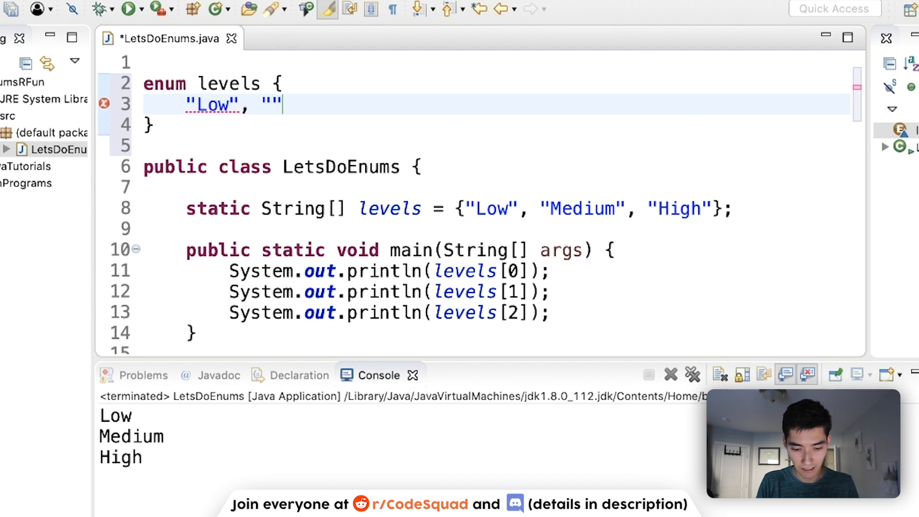
text(Medium)
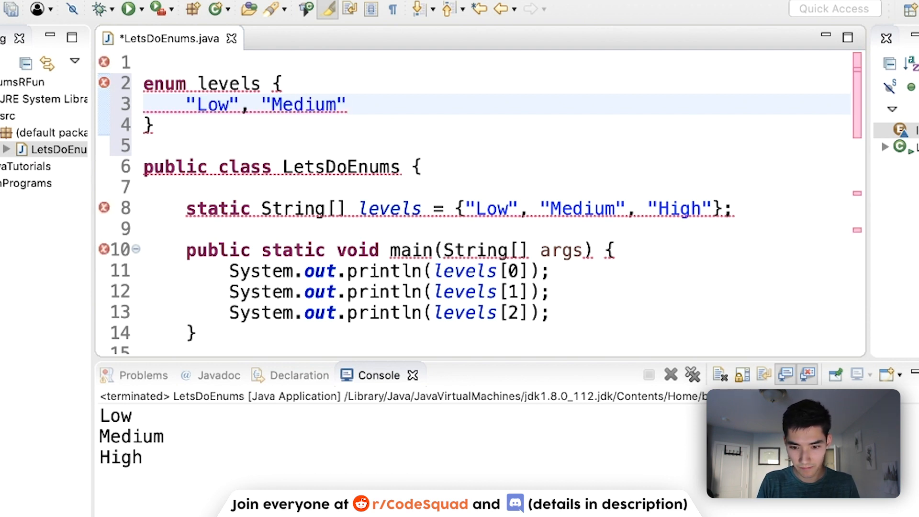
text(, "")
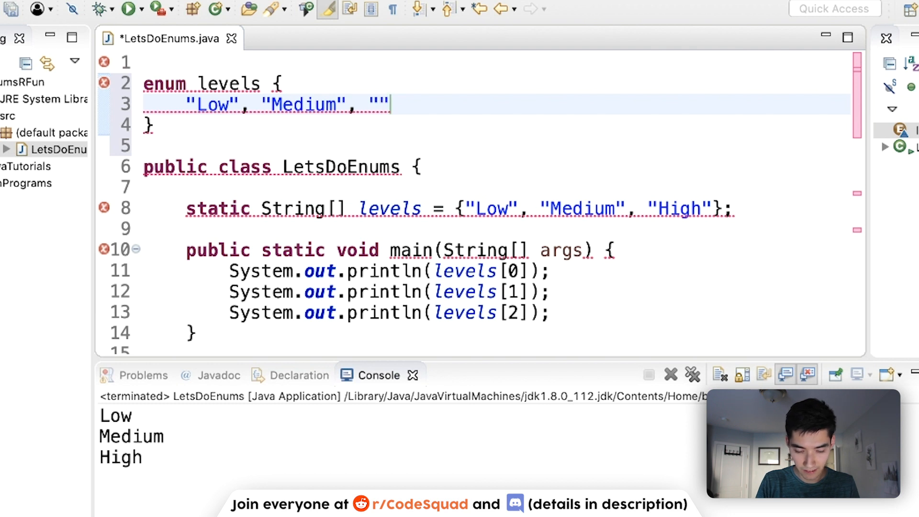
text(High";)
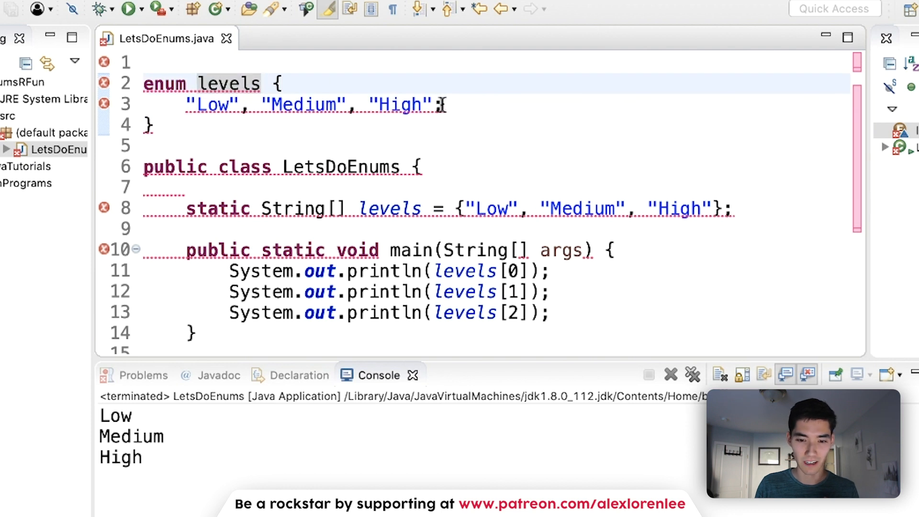
Step: Replace the quoted enum values with constants LOW, MEDIUM, HIGH
click(345, 208)
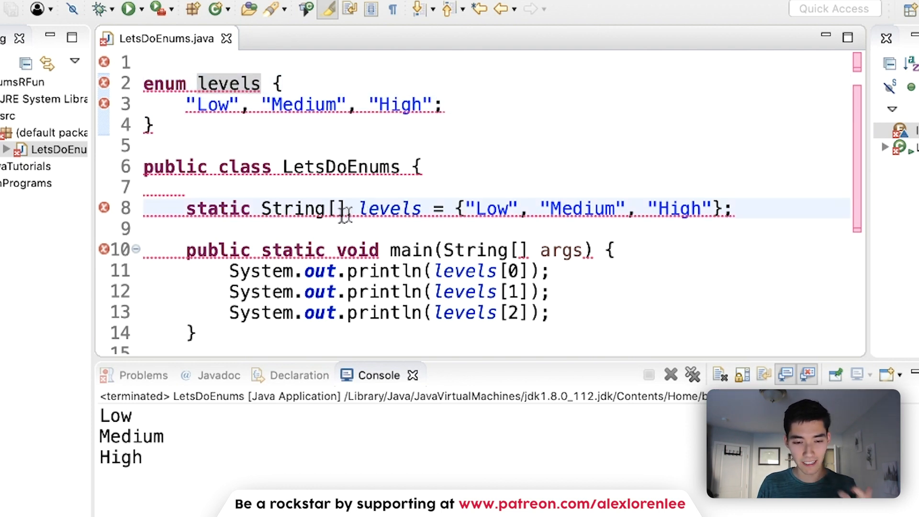
double_click(390, 209)
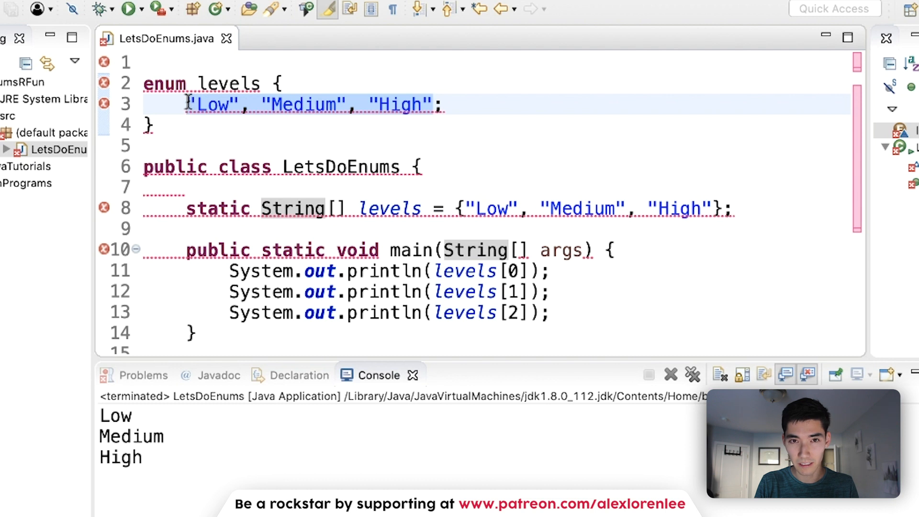
text(LOW, ;)
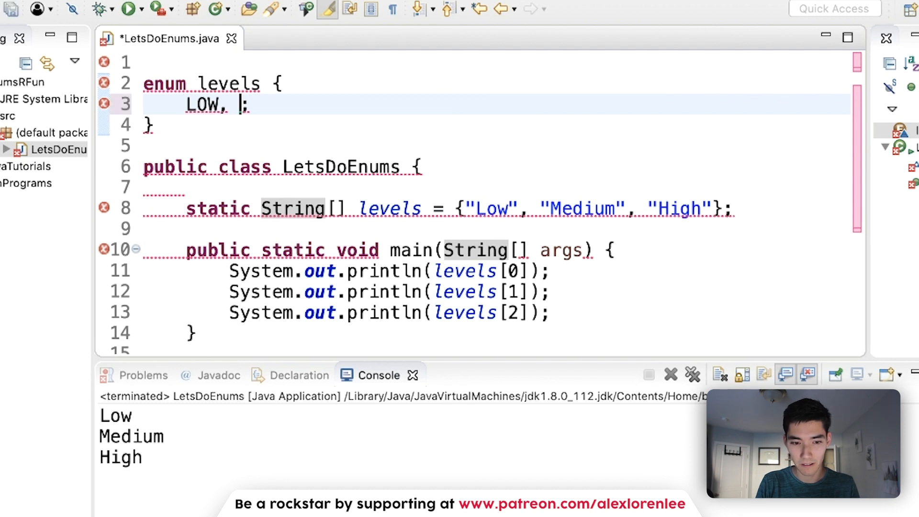
text(MEDIUM;)
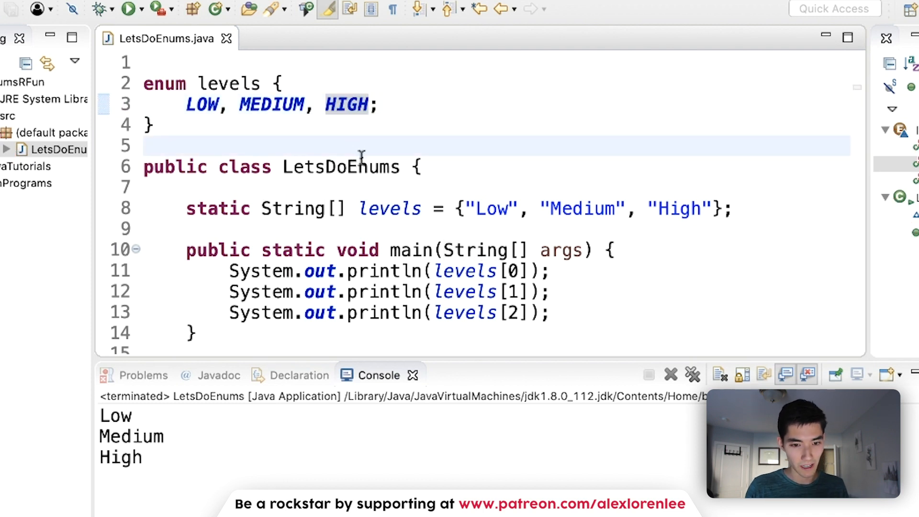
click(147, 146)
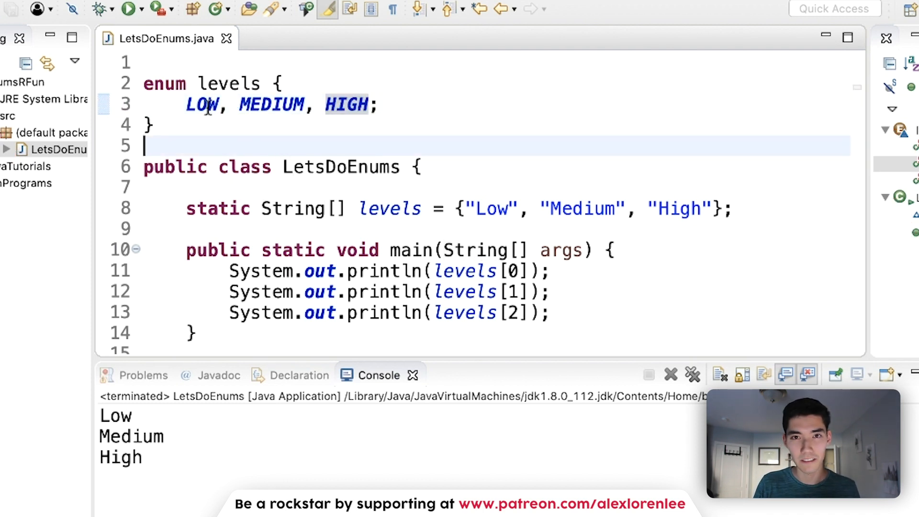
click(235, 125)
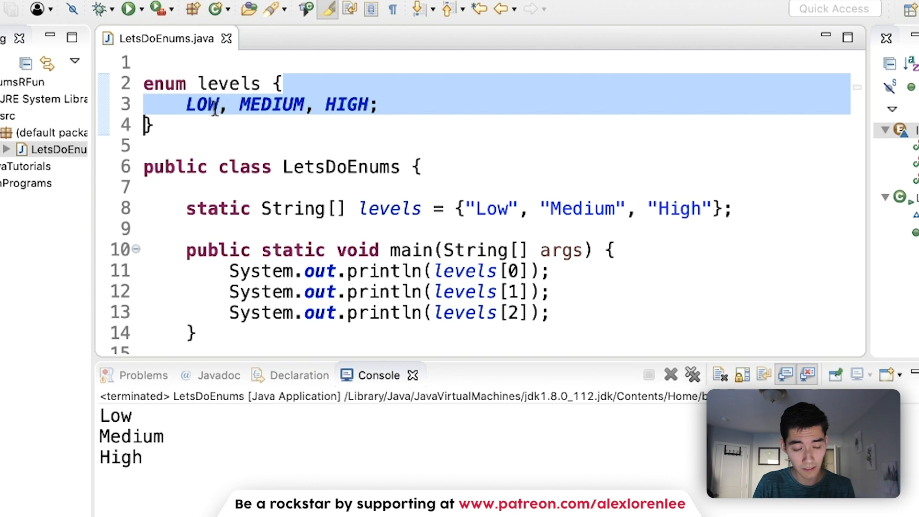
text(low)
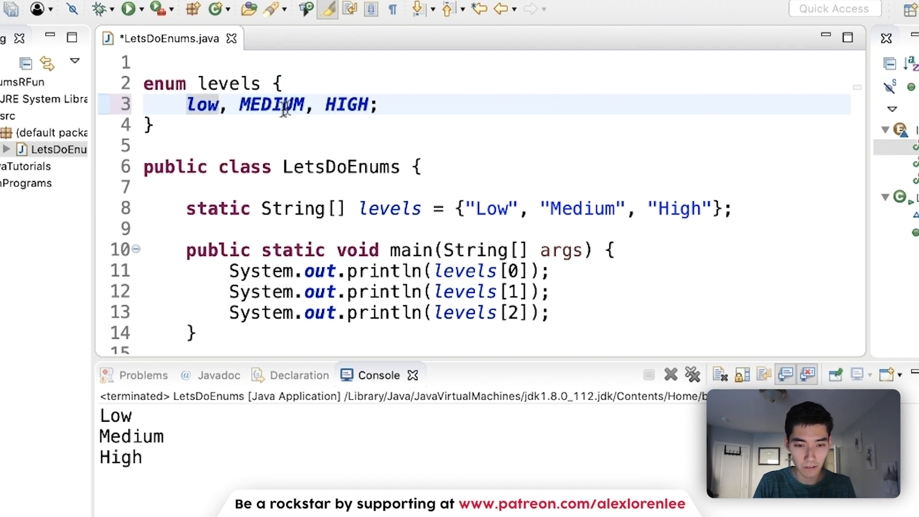
Step: Delete the old String[] levels array declaration from the class
click(202, 105)
text(LOW)
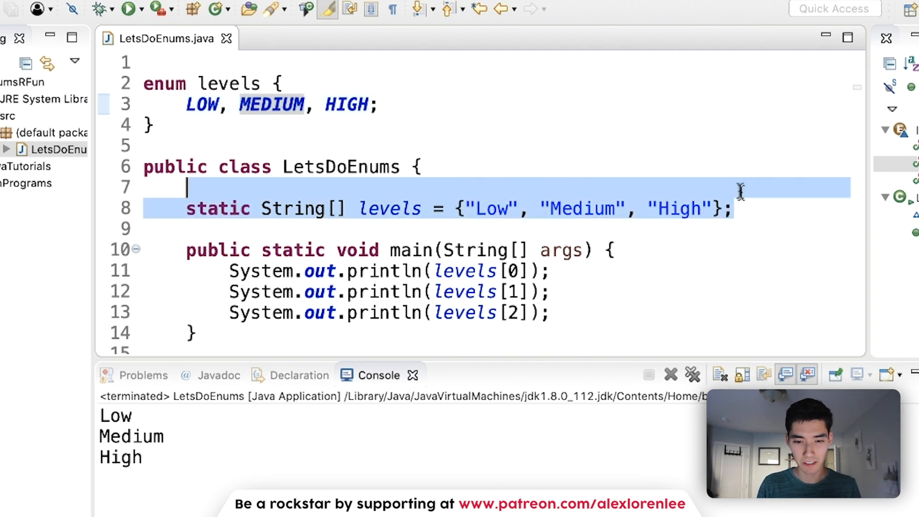
key(Delete)
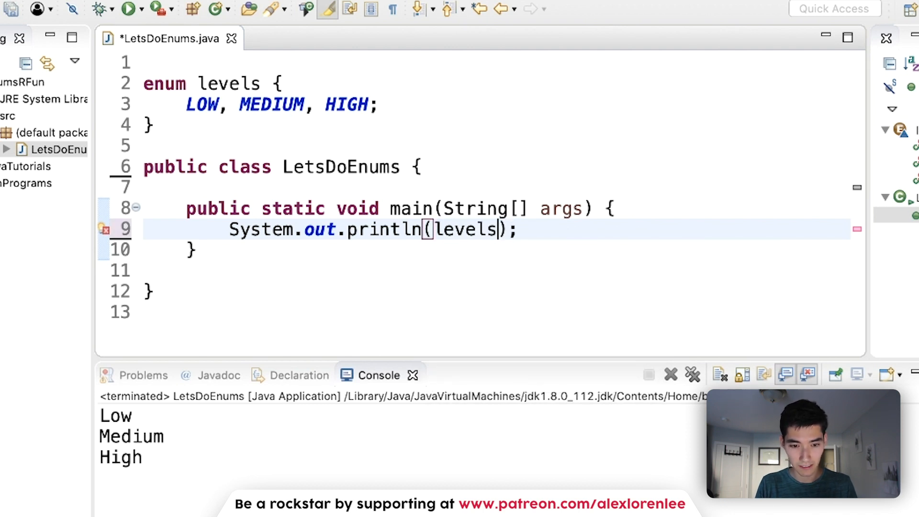
Step: Print levels.HIGH in main and run the program so the console shows HIGH
double_click(231, 83)
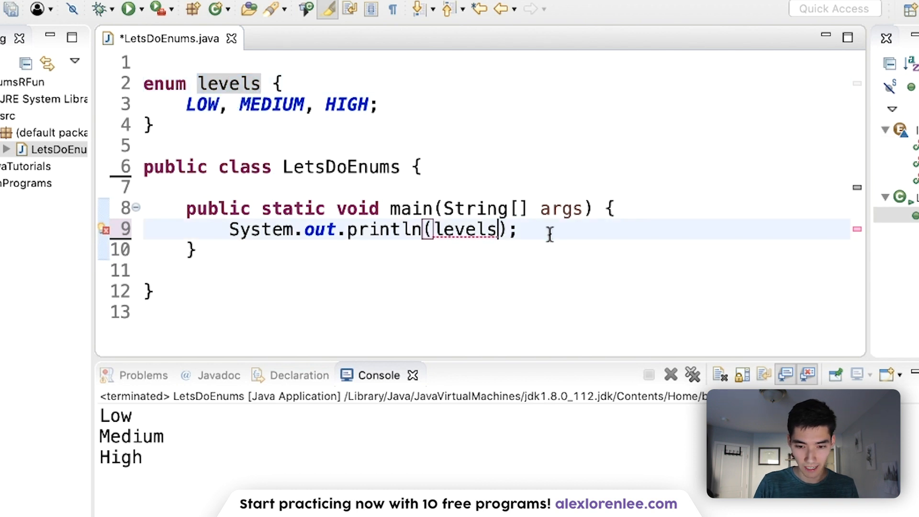
text(.)
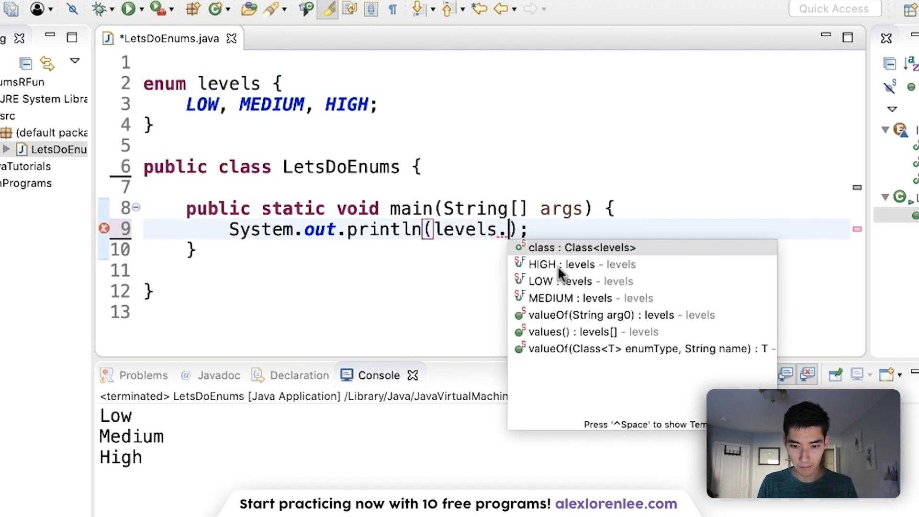
mouse_move(568, 299)
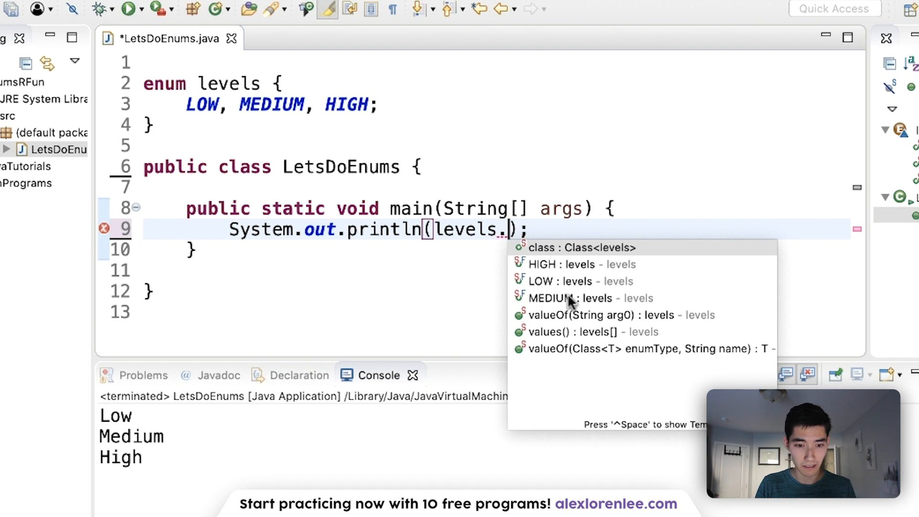
mouse_move(511, 280)
text(HIGH)
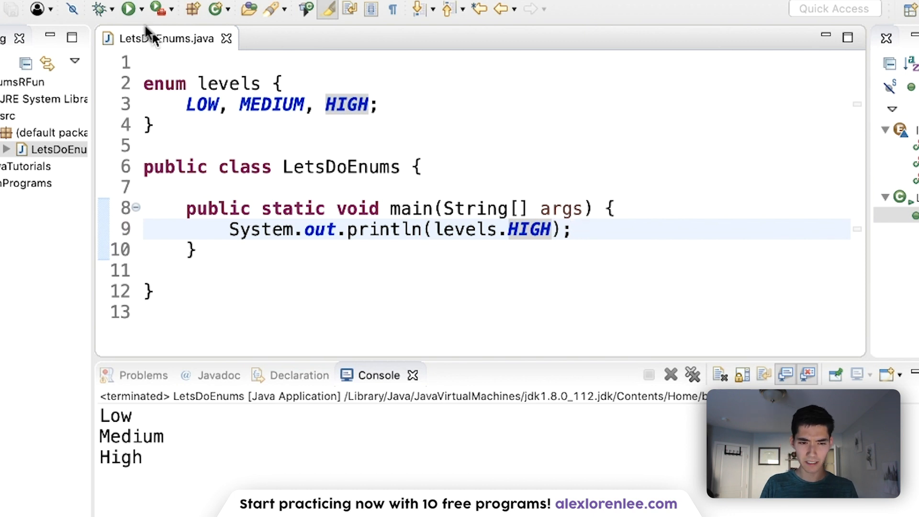
click(126, 9)
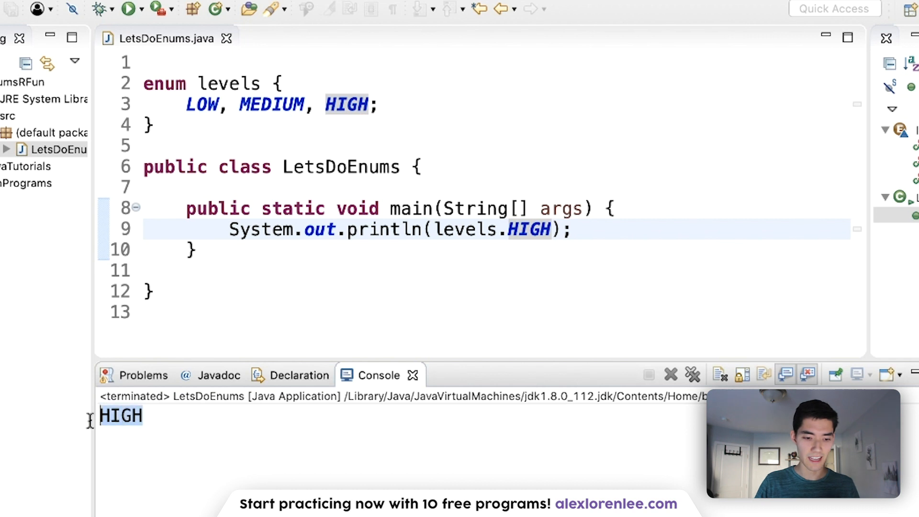
click(371, 104)
text(lev)
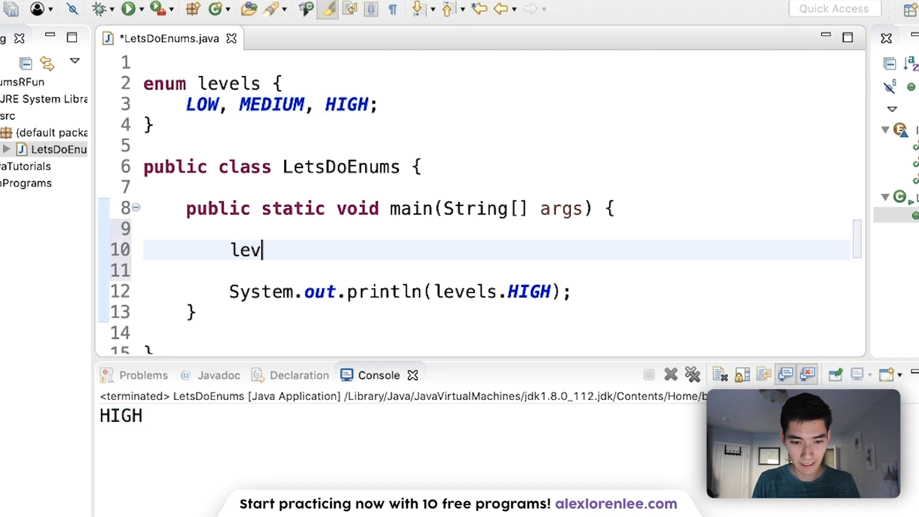
Step: Store Level.LOW in variable l, rename the enum to Level, print l and run
text(els l)
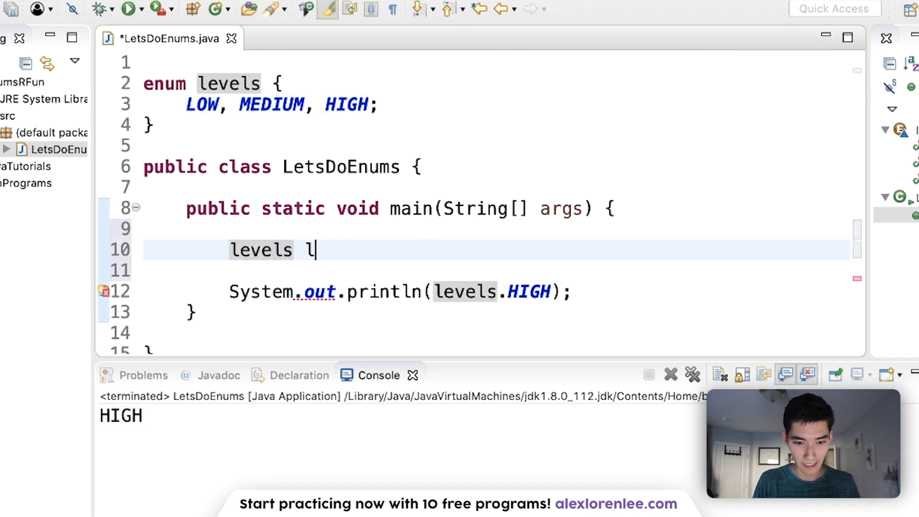
text(=)
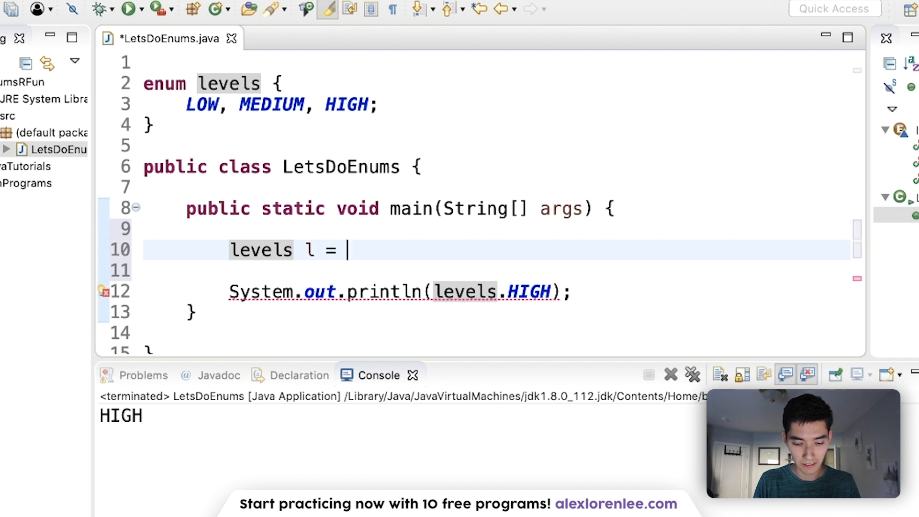
text(levels.LOW;)
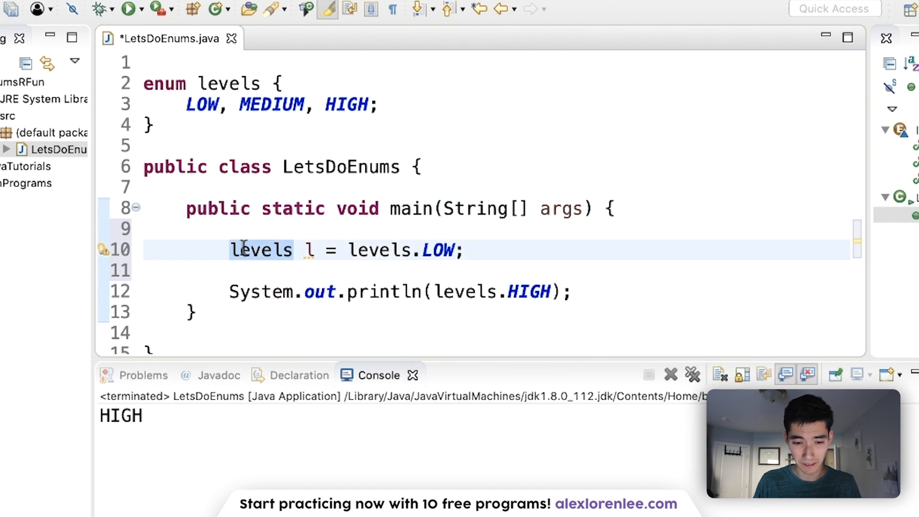
click(381, 250)
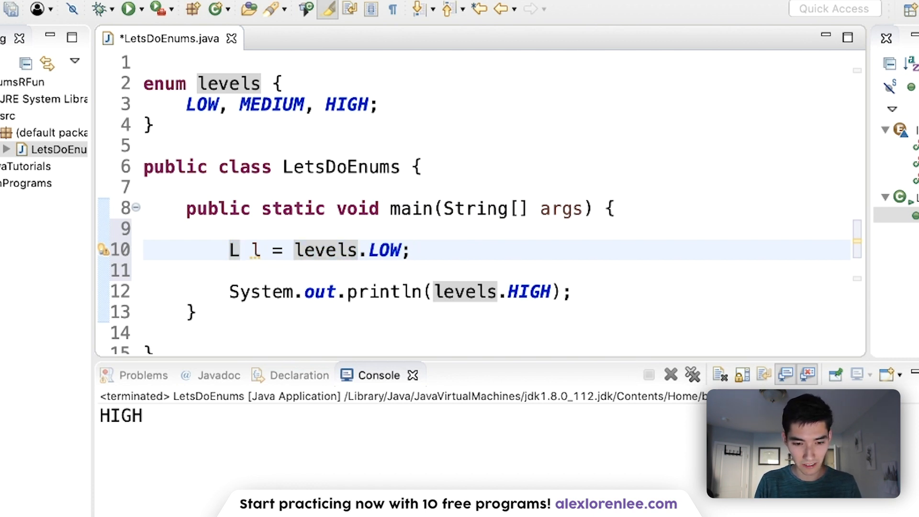
text(Level)
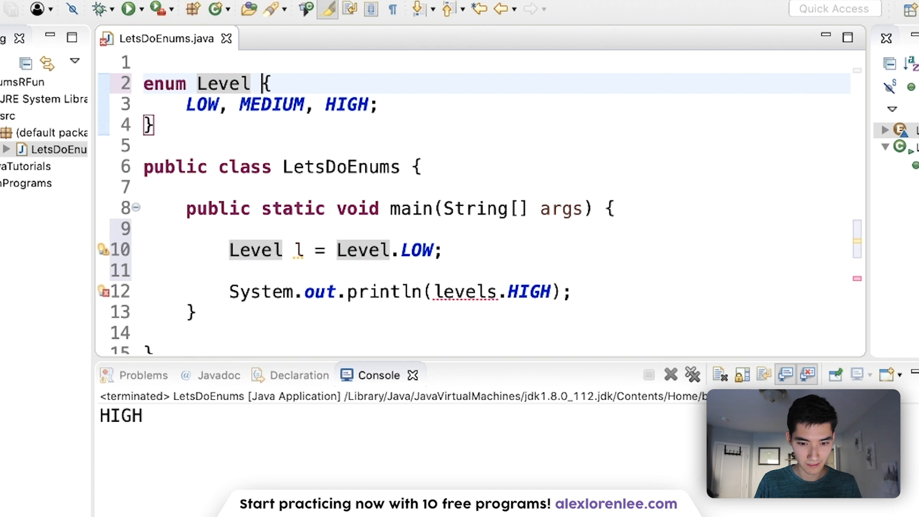
click(473, 290)
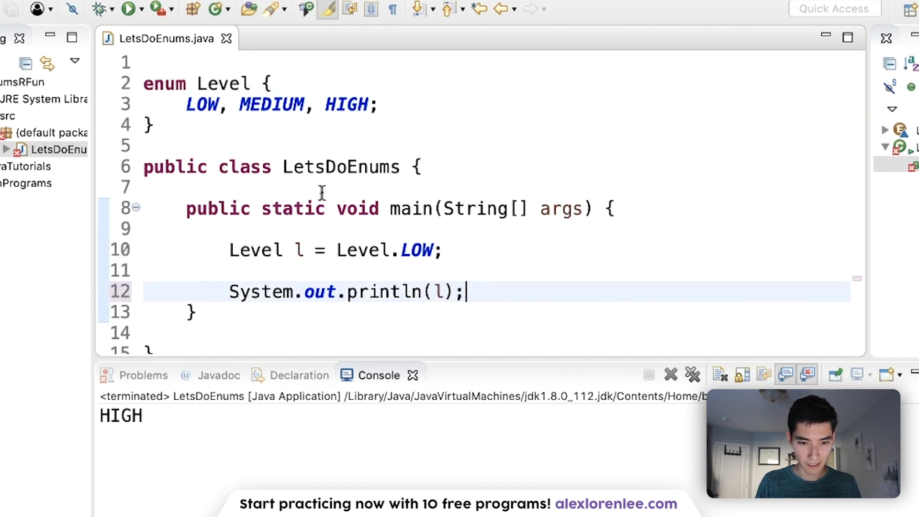
click(131, 9)
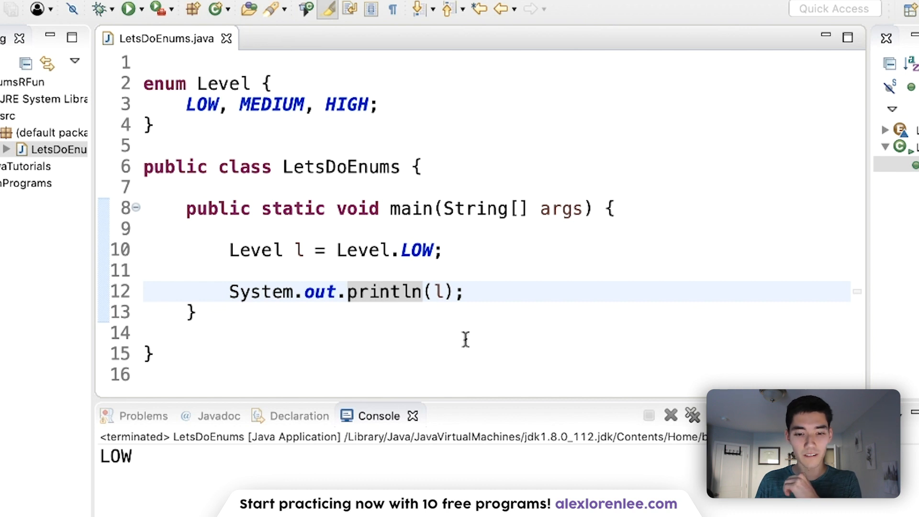
mouse_move(544, 233)
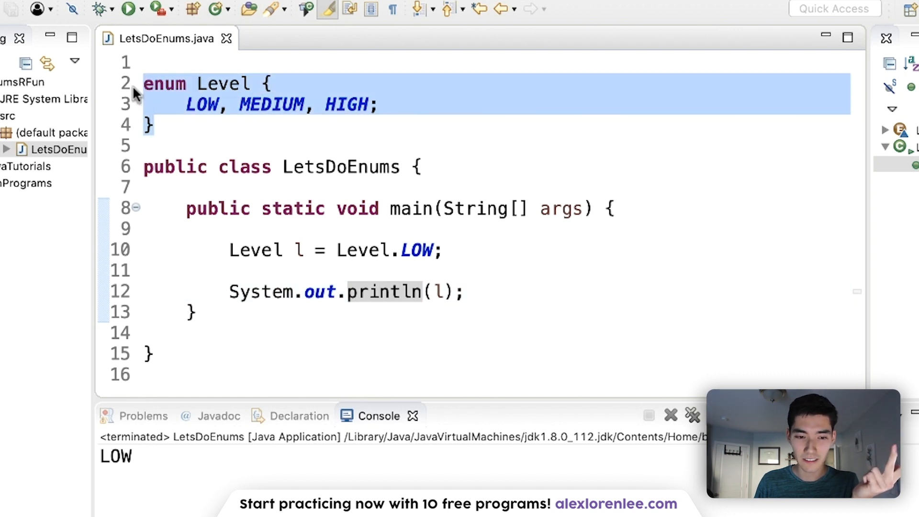
mouse_move(196, 121)
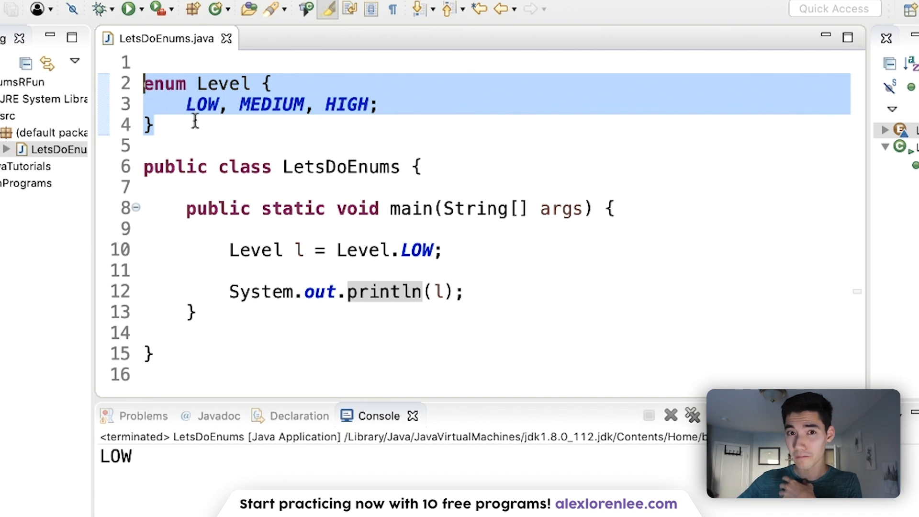
Step: Review the Level enum, the variable l and the print statement without changing code
click(194, 124)
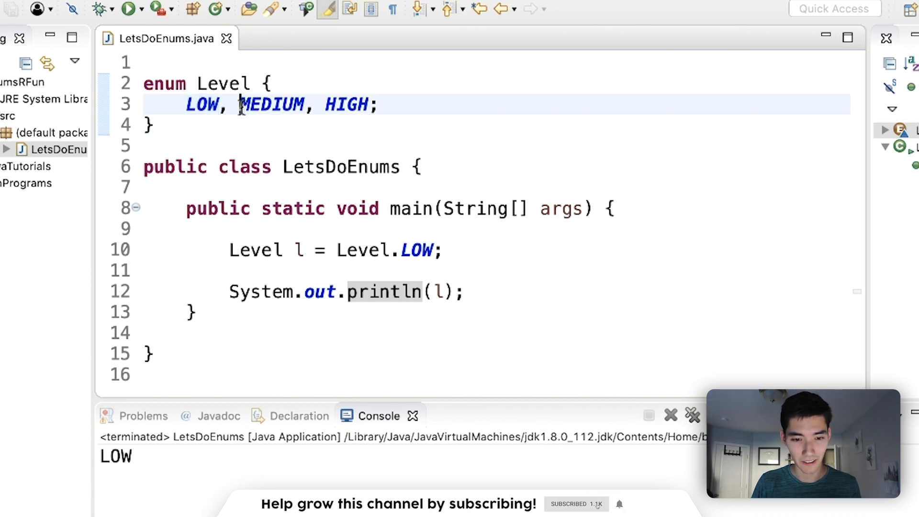
click(471, 291)
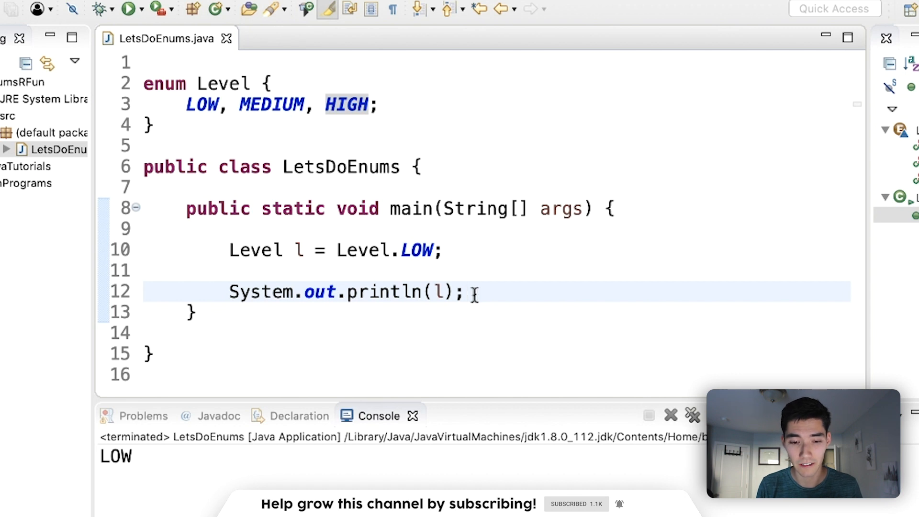
mouse_move(466, 291)
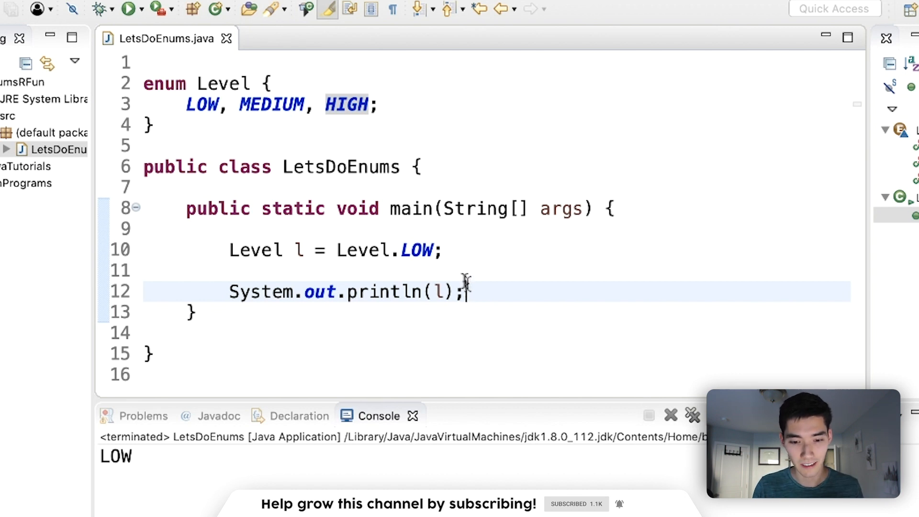
click(450, 250)
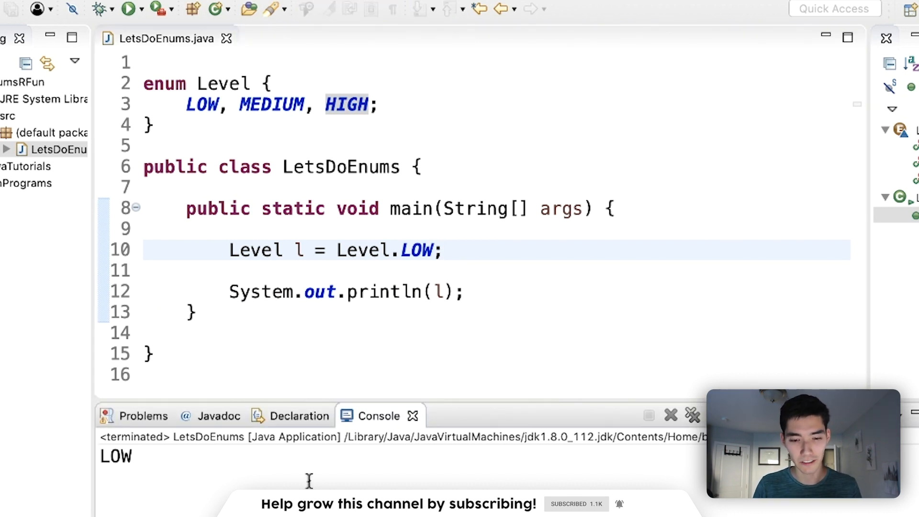
click(303, 250)
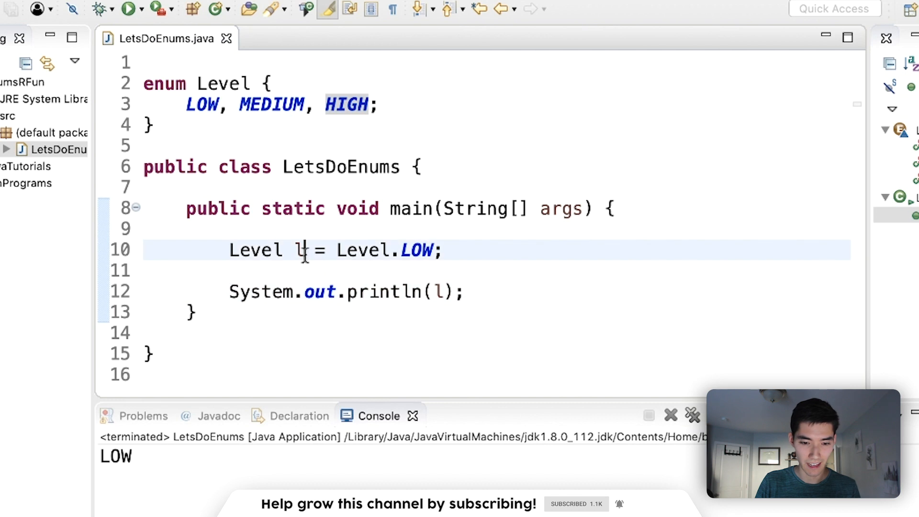
click(463, 291)
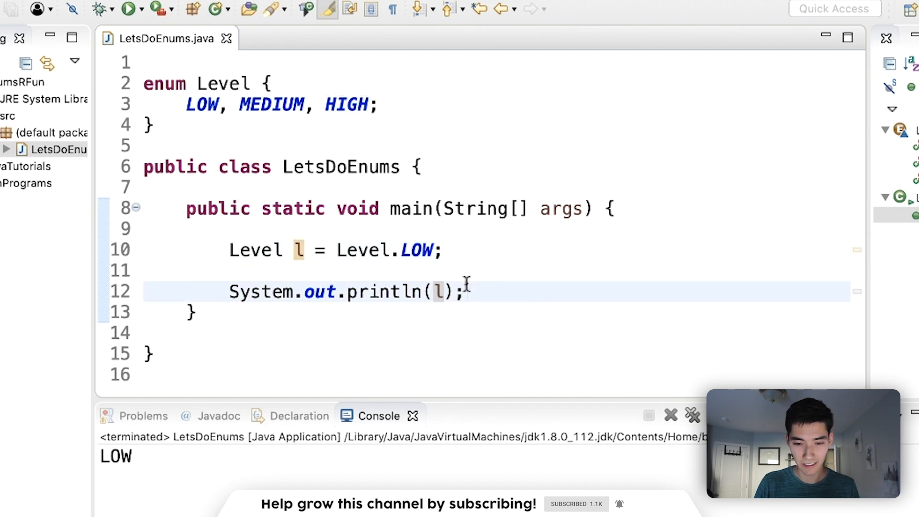
Step: Write switch(l) with case LOW printing "Low level" followed by break
text(swit)
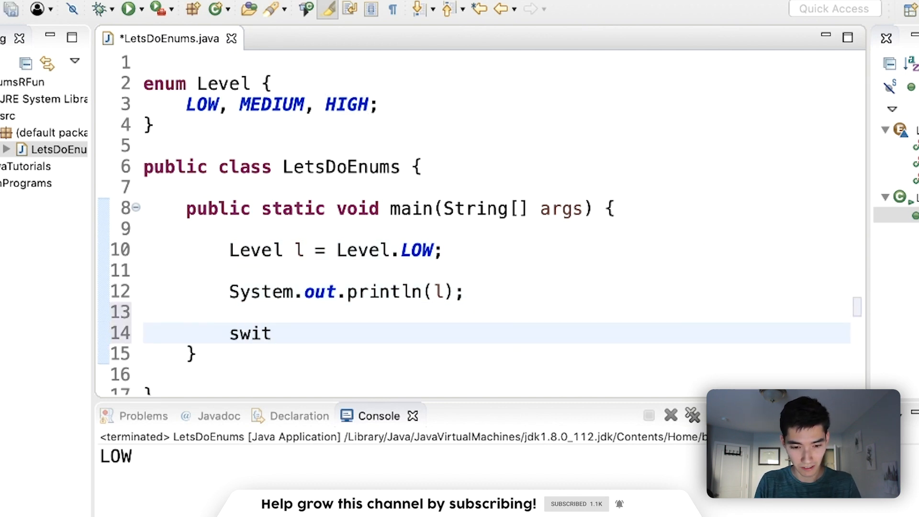
text(ch()
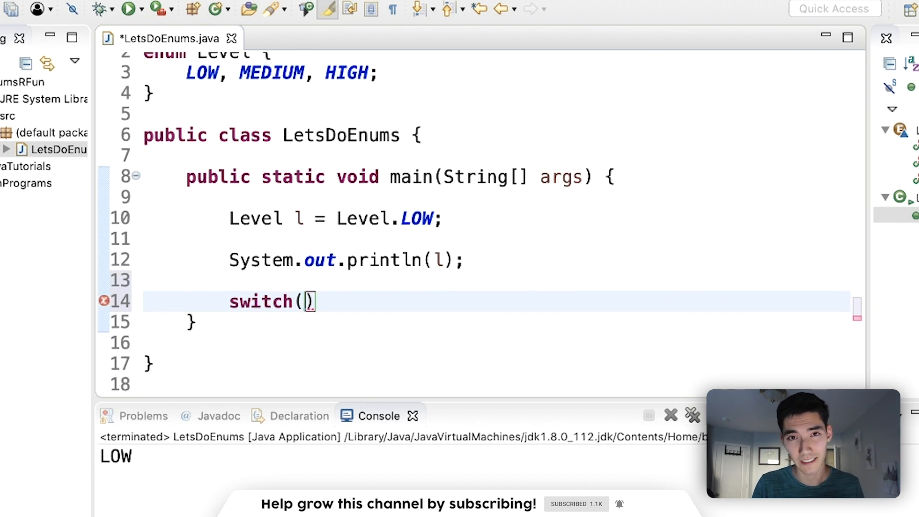
text(l)
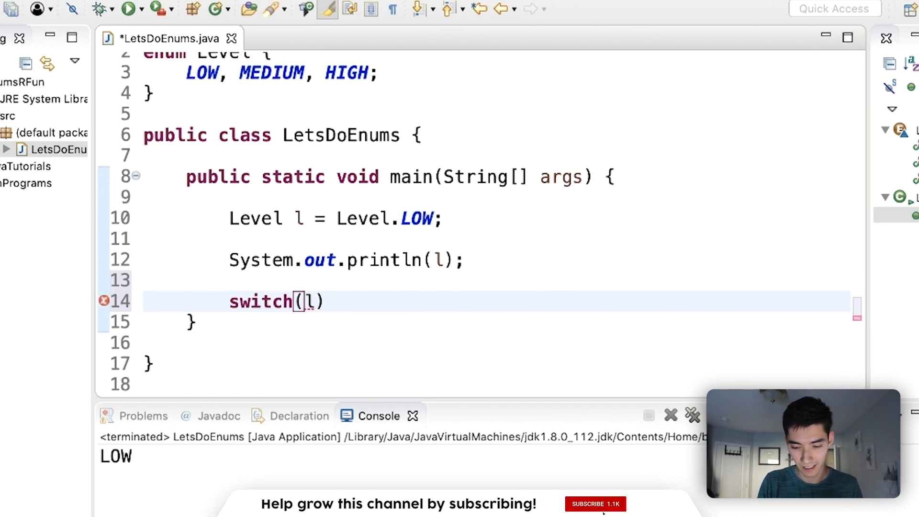
text({)
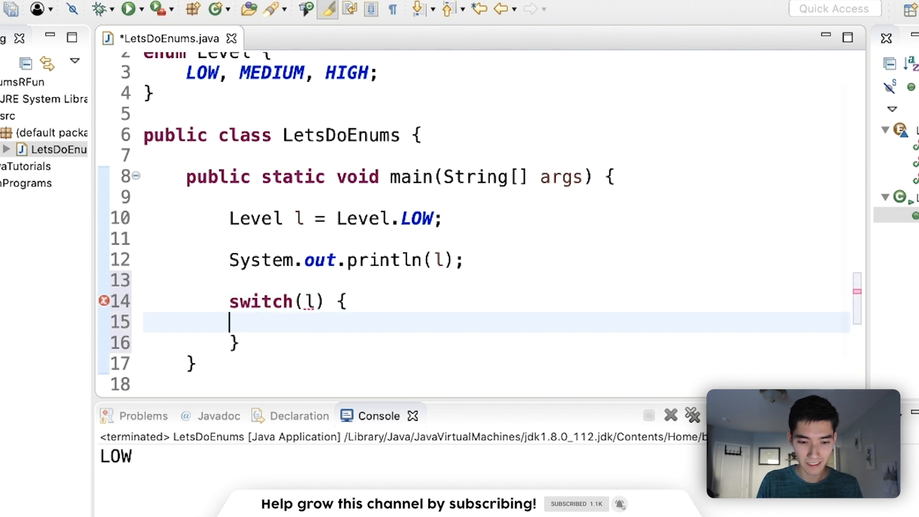
text(case)
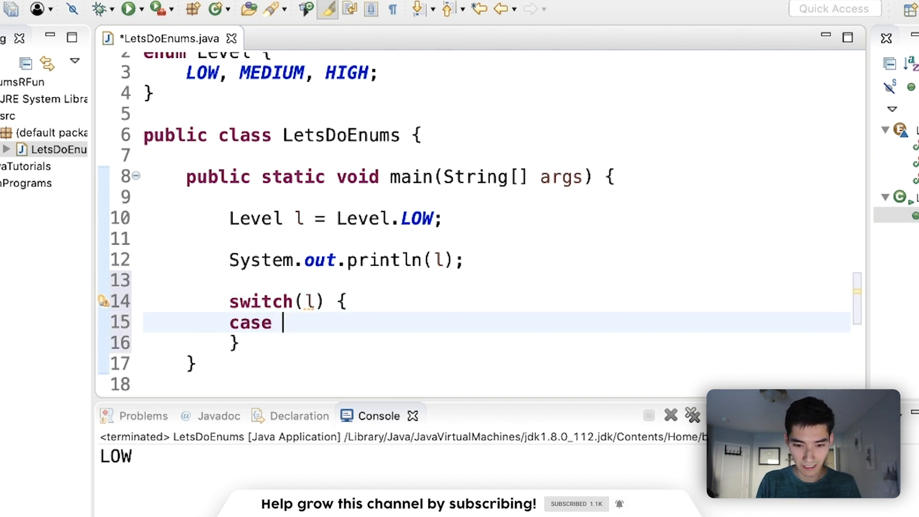
text(LOW)
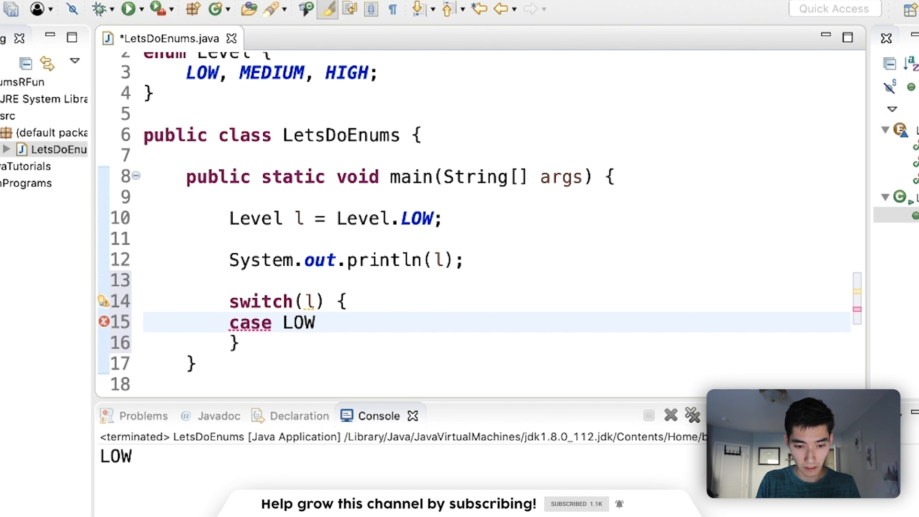
text(:)
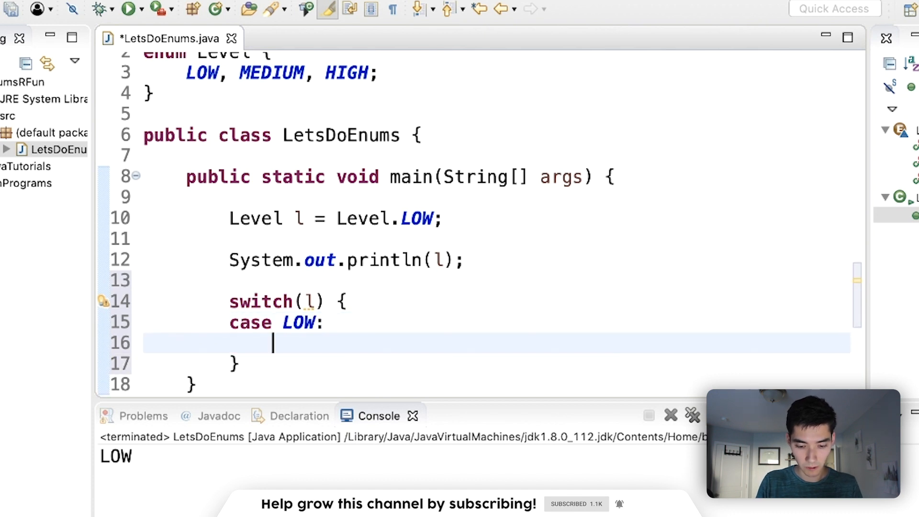
text(System.out.println();)
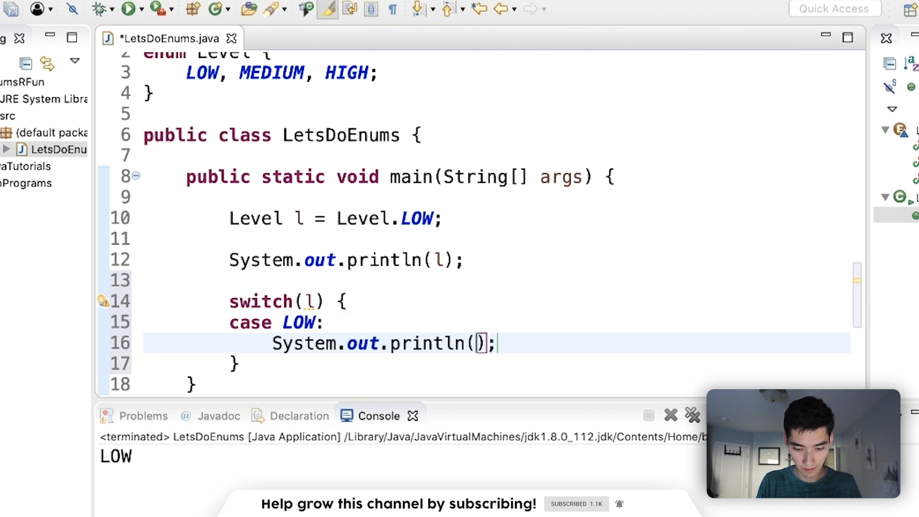
text("Low level")
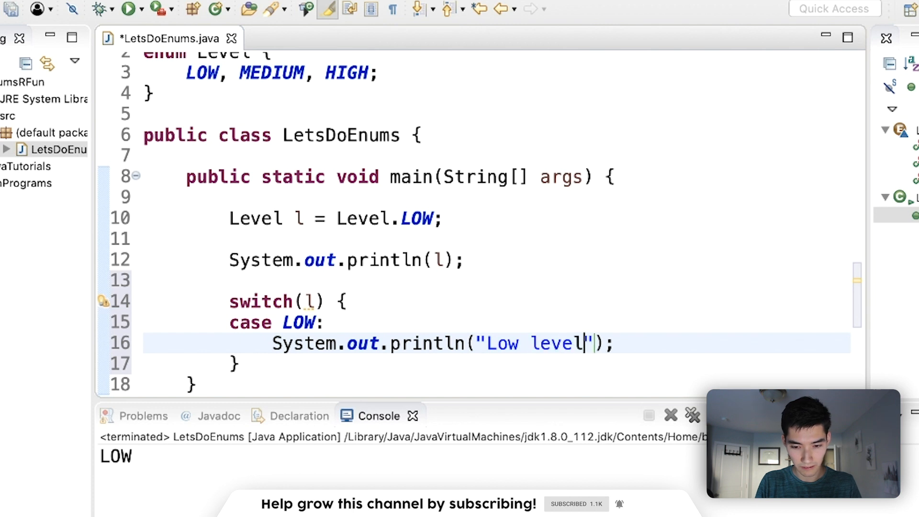
text(break;)
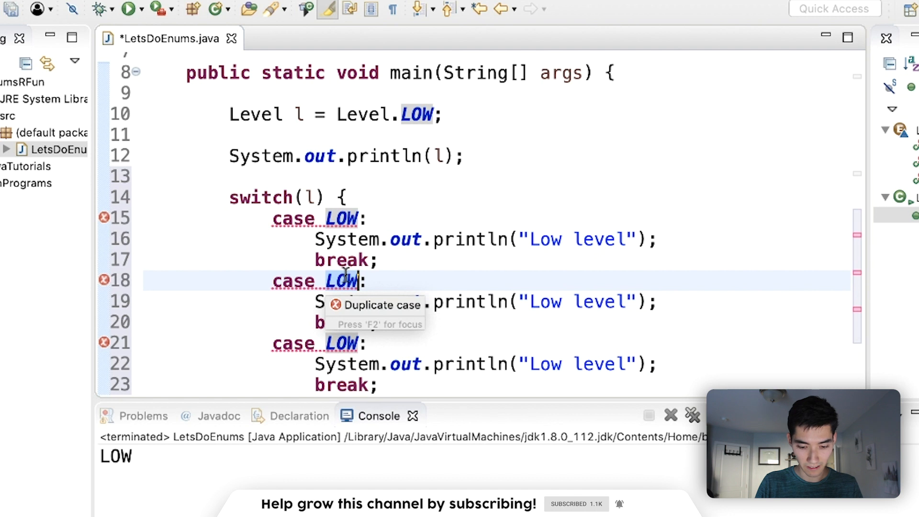
Step: Add MEDIUM and HIGH cases printing their own level messages
text(MEDIUM)
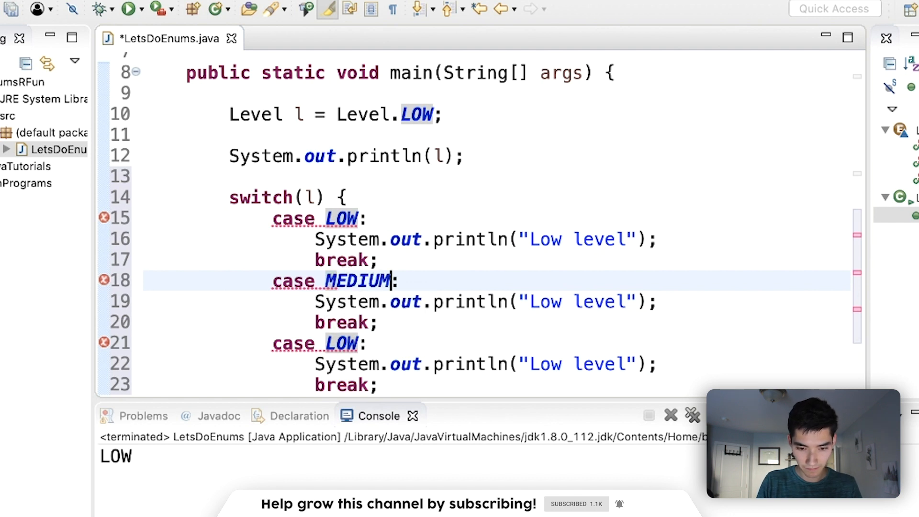
text(Medium)
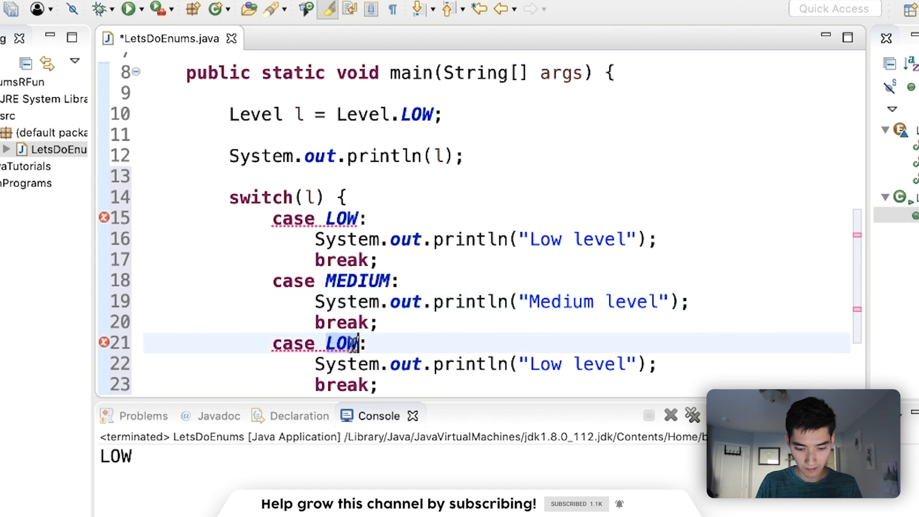
text(HIGH)
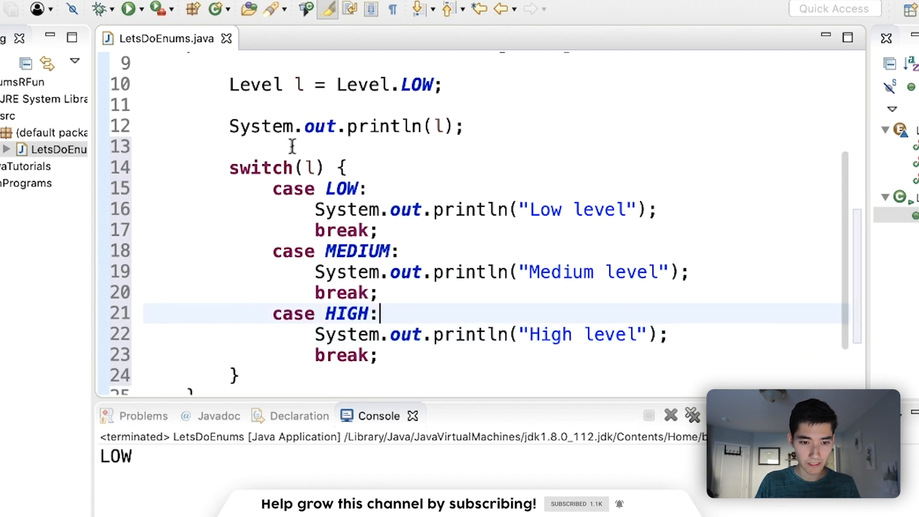
scroll(up, 3)
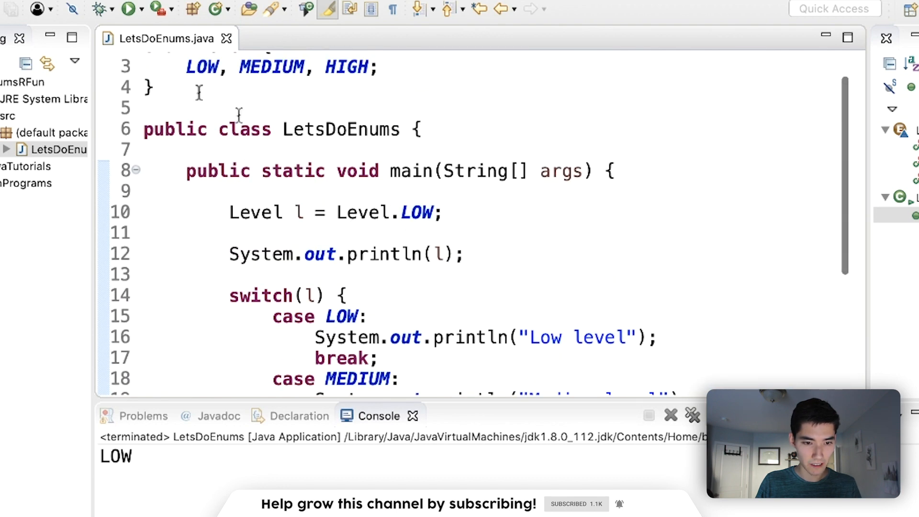
Step: Run to see Low level in the console, then delete the statement printing l
click(129, 9)
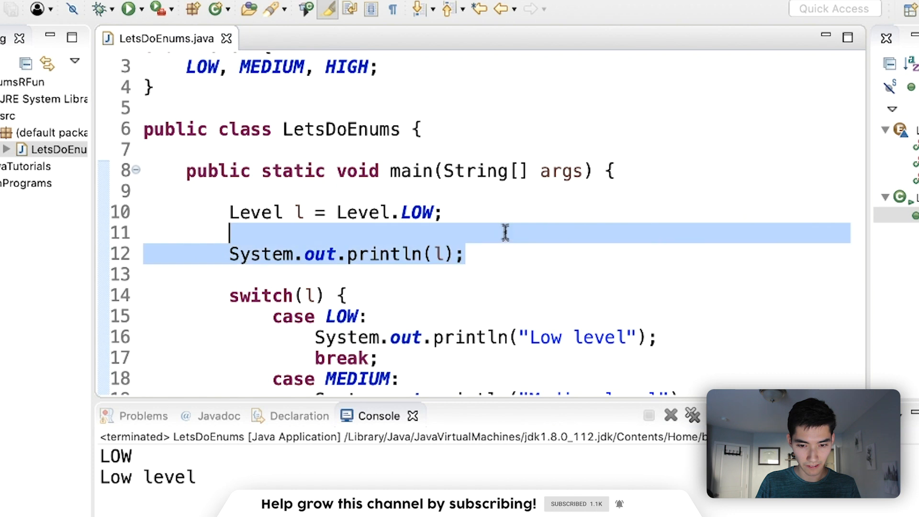
key(Delete)
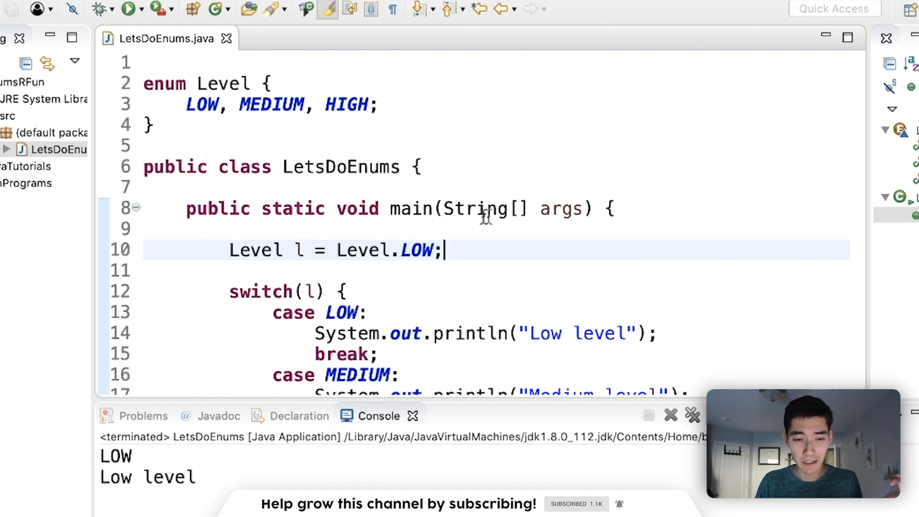
scroll(down, 3)
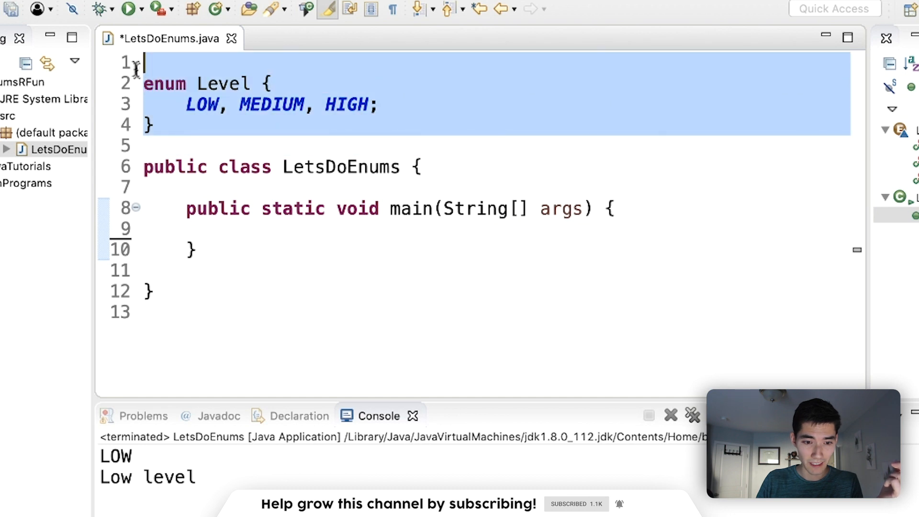
Step: Remove the old top-level Level enum and the leftover blank line above the class
key(Delete)
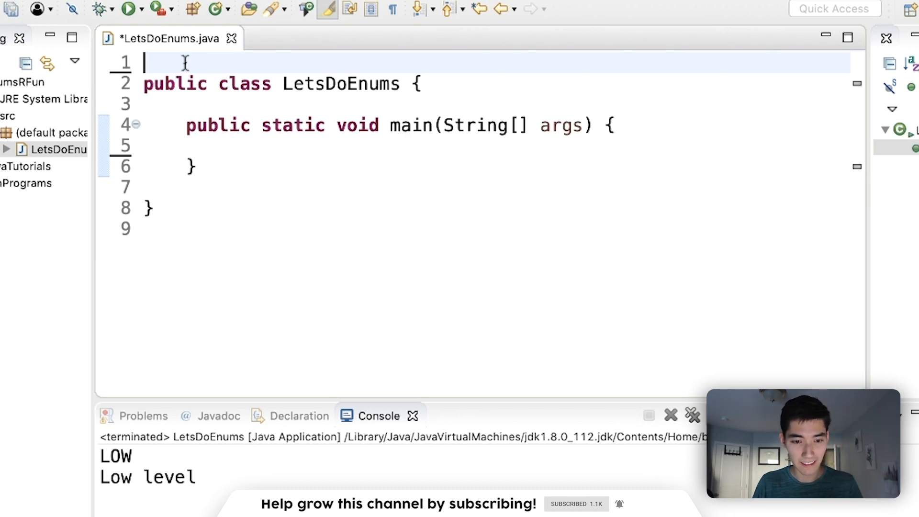
key(Enter)
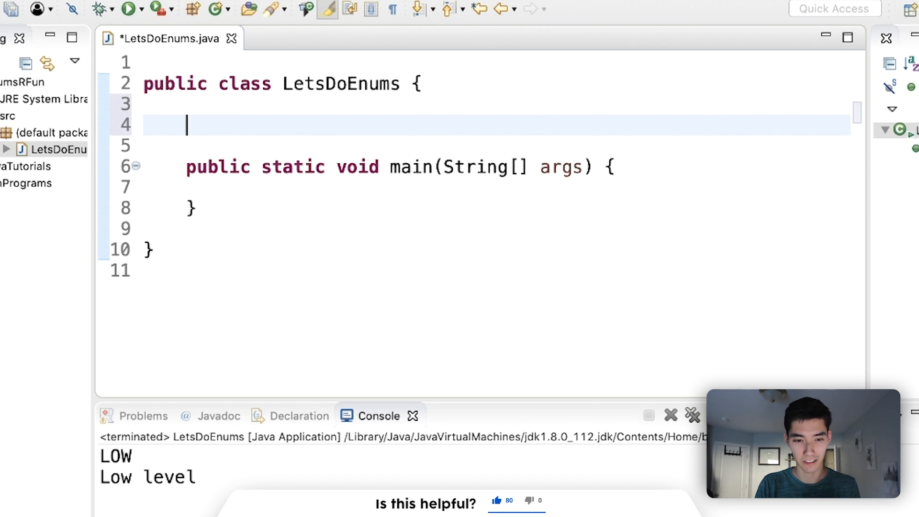
Step: Declare an inner enum Flavor inside the class with constants CHOCOLATE, VANILLA, STRAWBERRY
text(enu)
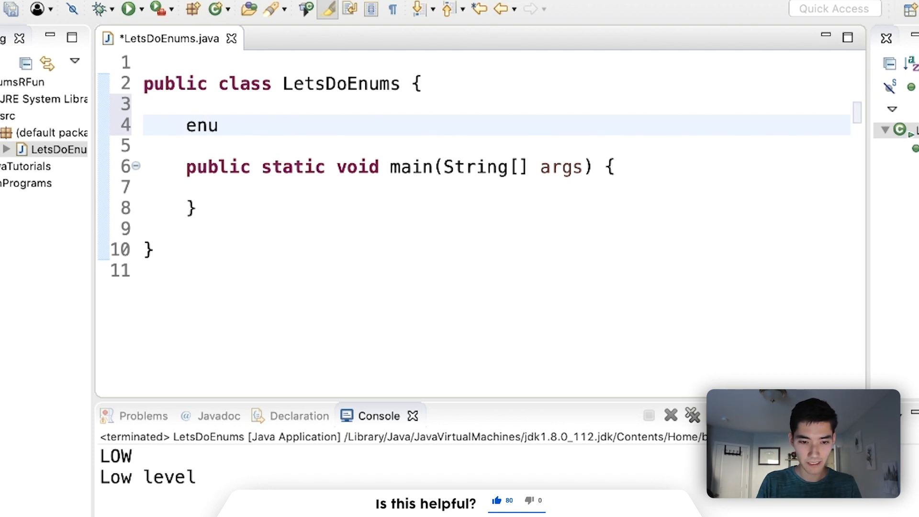
text(m)
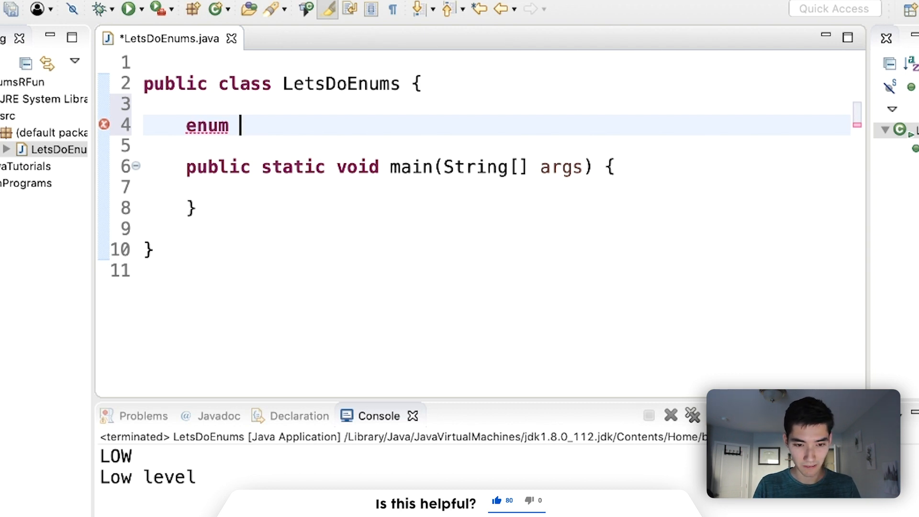
text(Flavor)
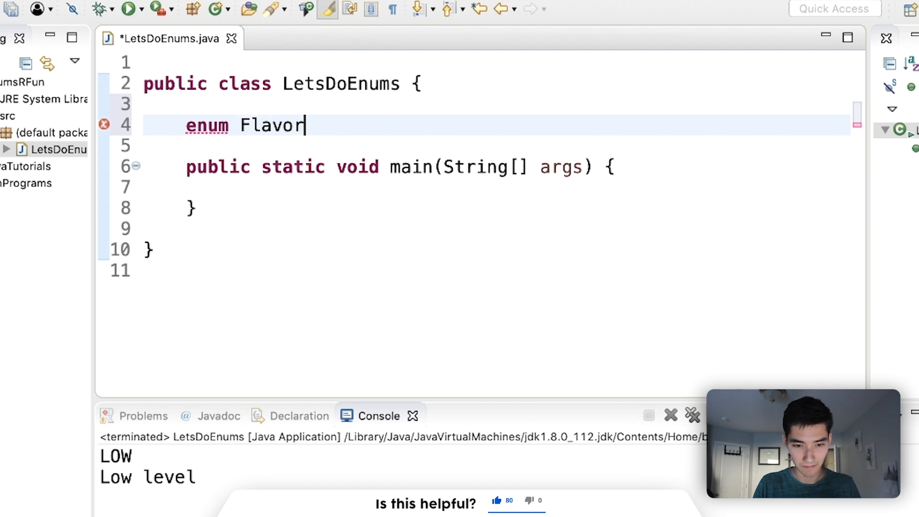
text({)
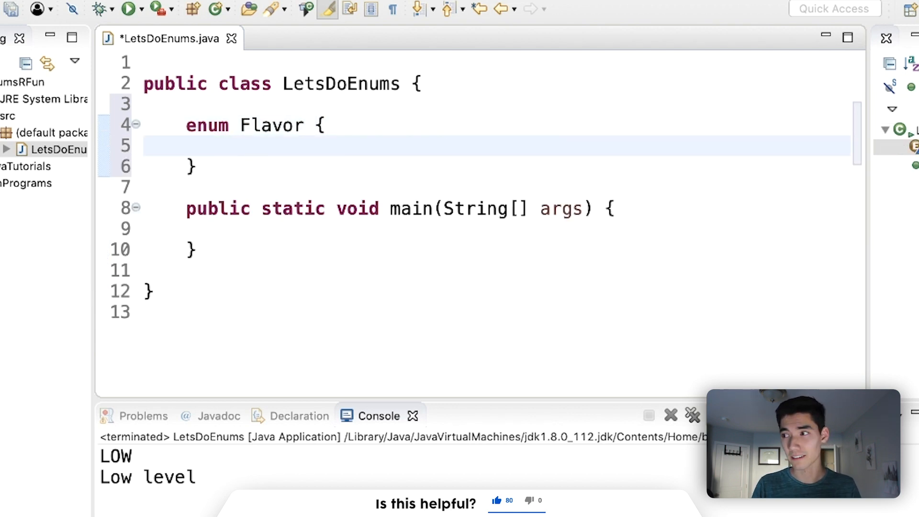
click(229, 146)
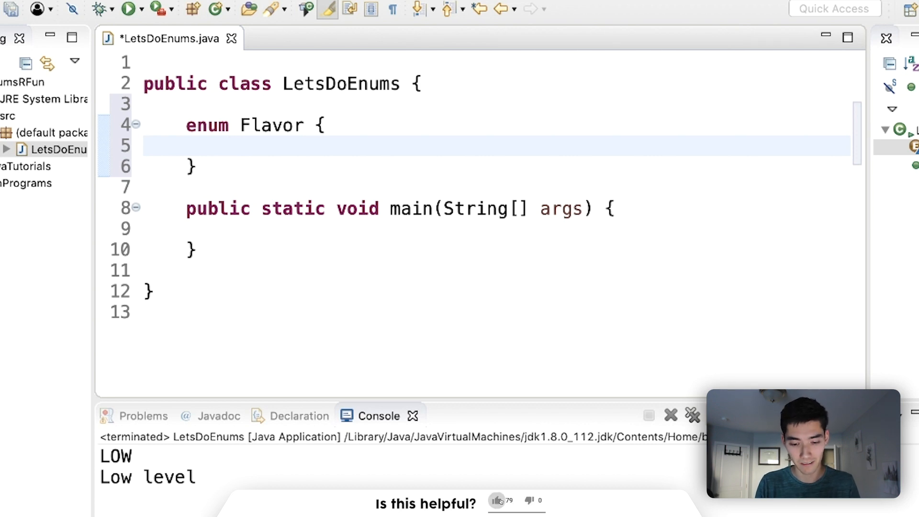
click(496, 501)
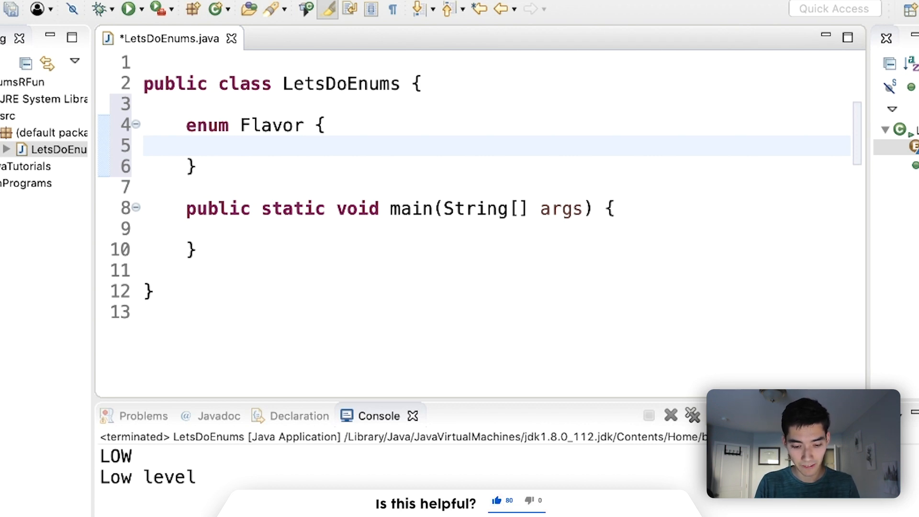
text(CHO)
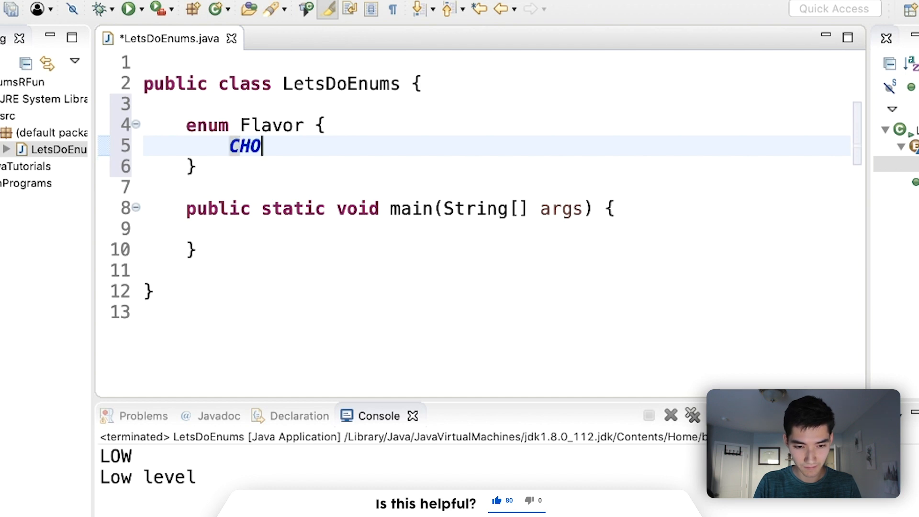
text(COLATE)
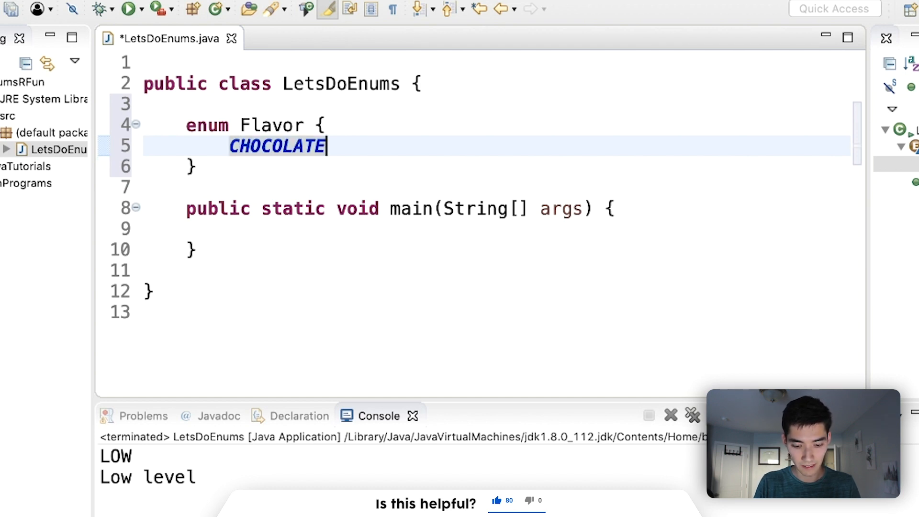
text(,)
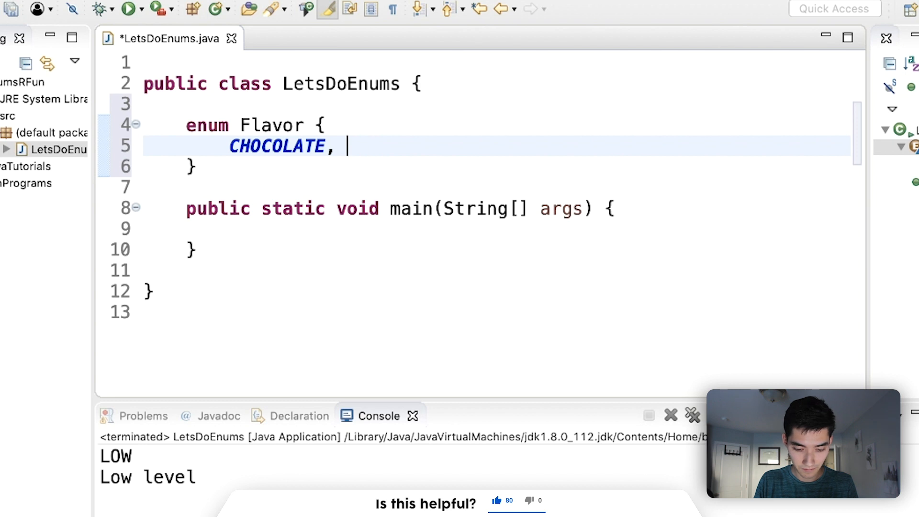
text(VANILLA, STRAWBERRY;)
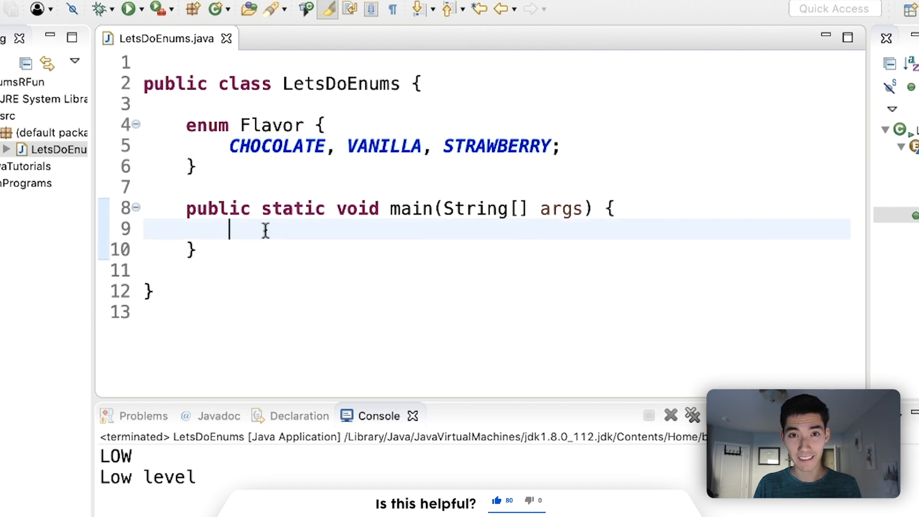
Step: Declare Flavor flav = Flavor.VANILLA in main, replacing an attempted new Flavor() construction
text(F)
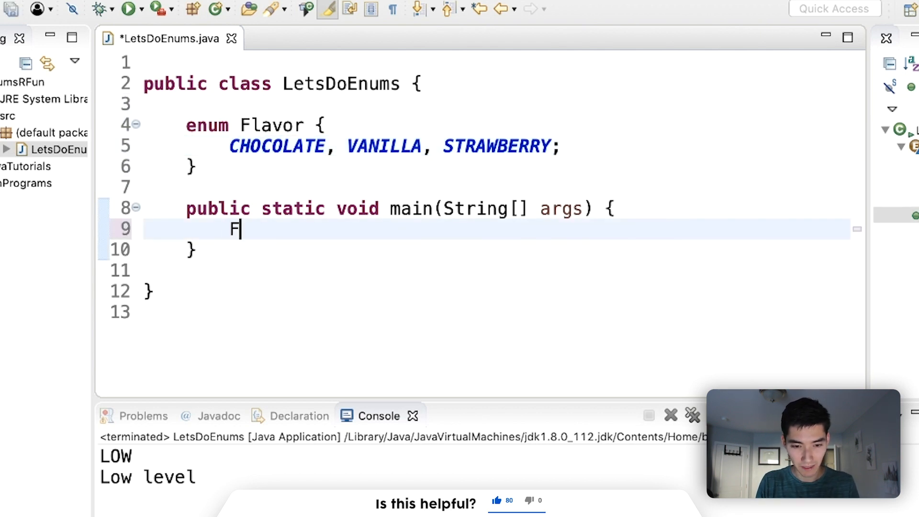
text(lavor)
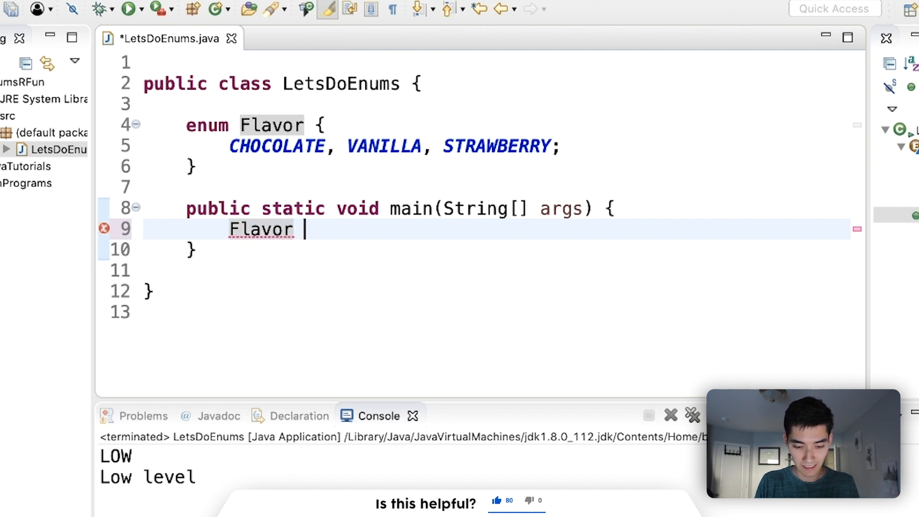
text(flave)
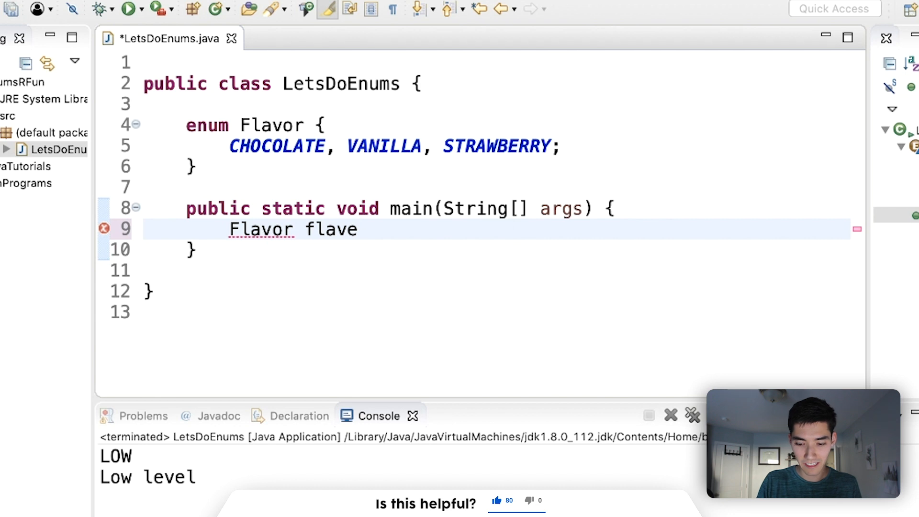
text(= new)
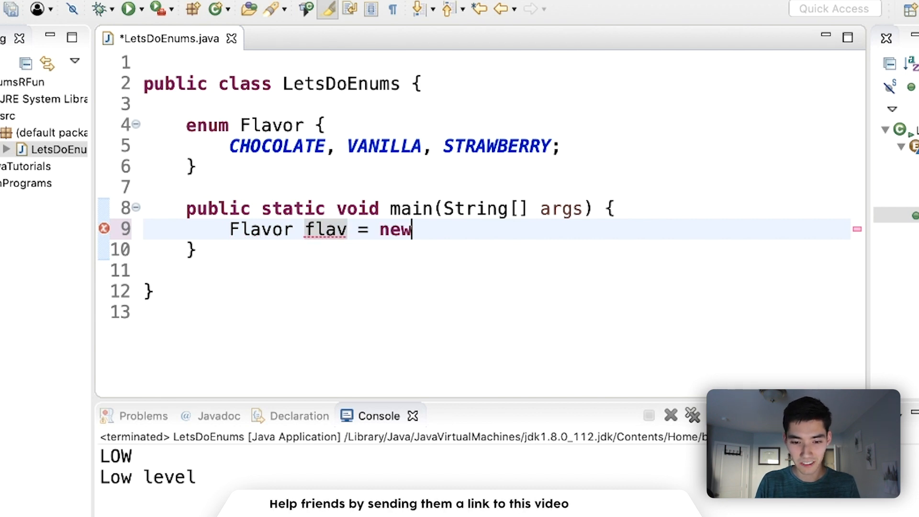
text(Flavor();)
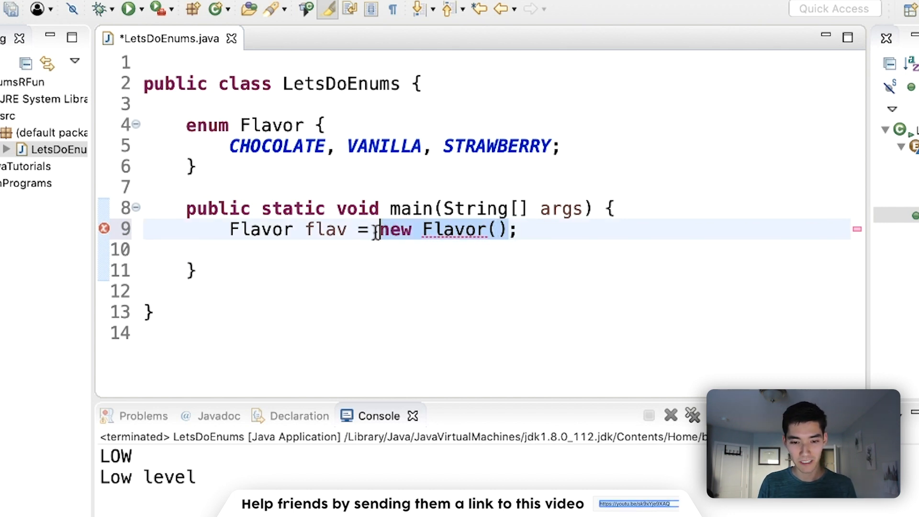
text(Fla)
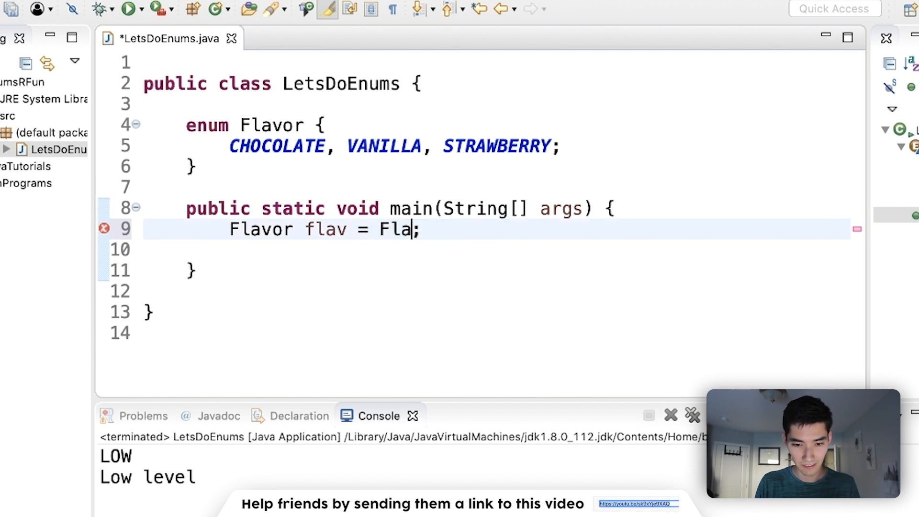
text(vor.VANILLA)
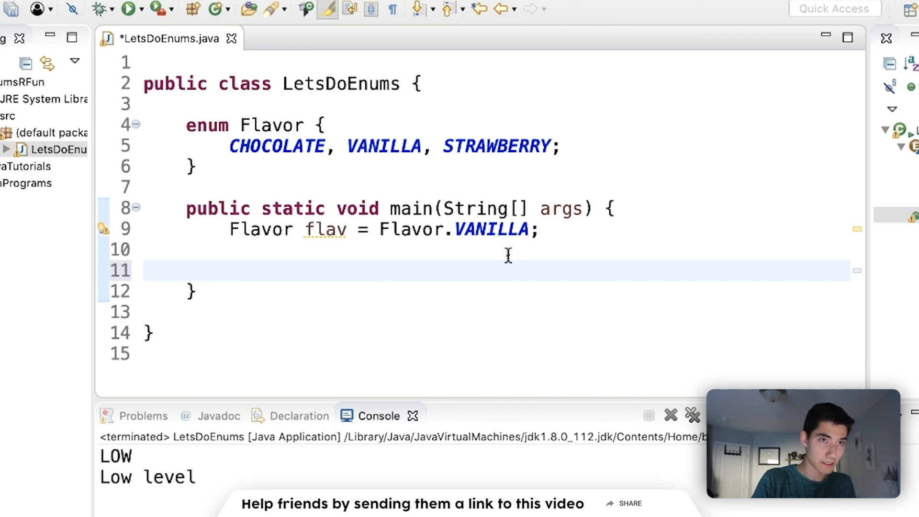
Step: Add an if comparing flav to VANILLA that prints "it's vanilla"
click(229, 270)
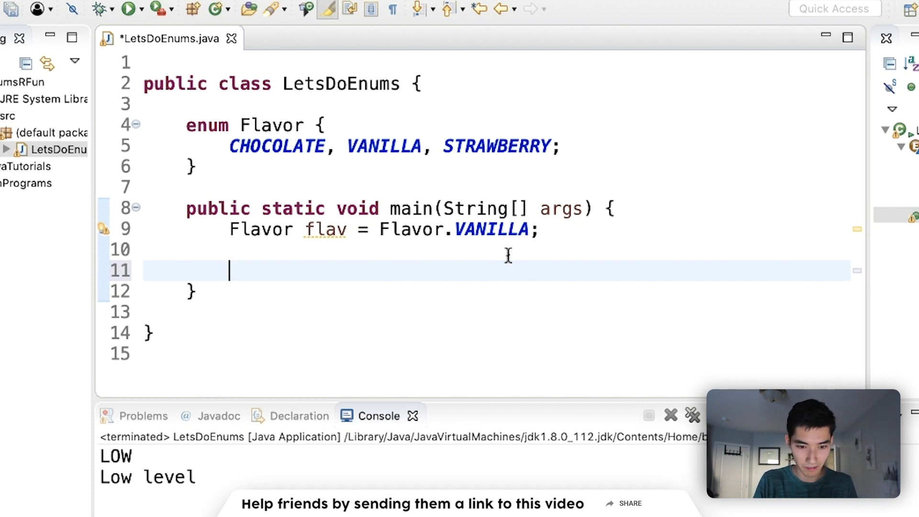
text(if()
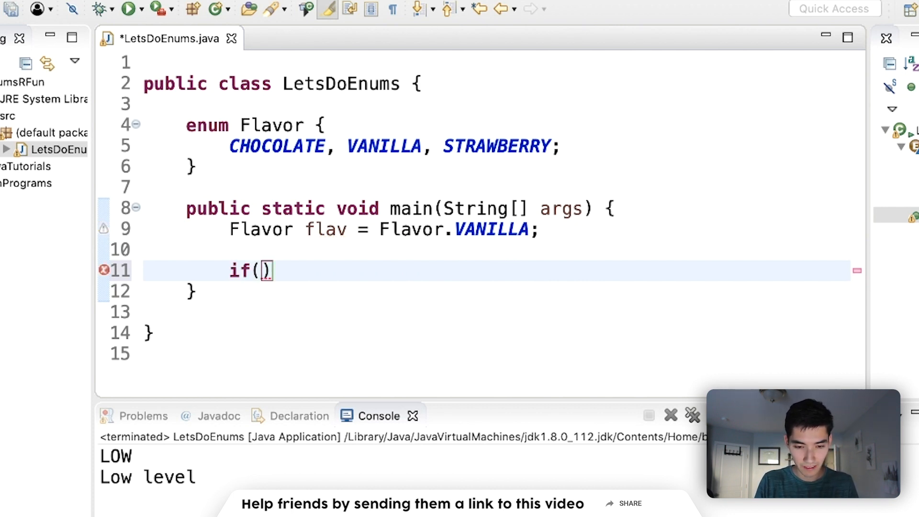
text(flav ==)
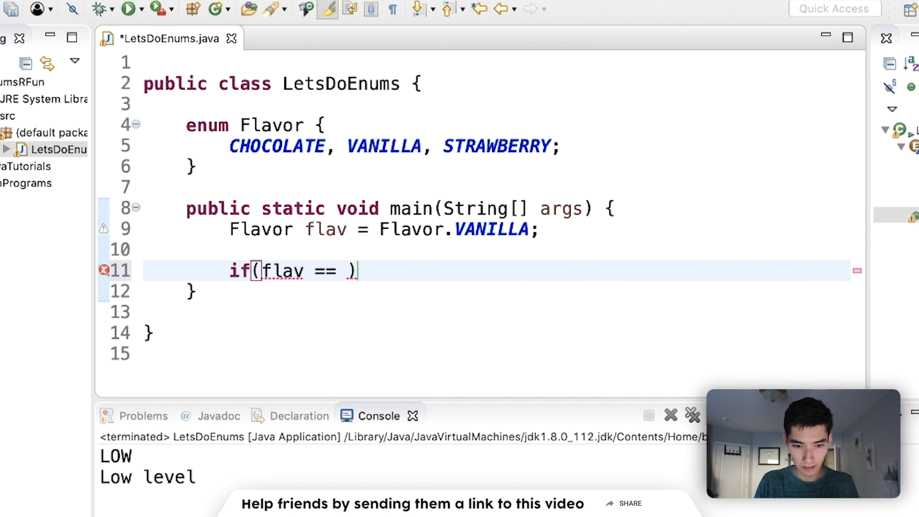
text(VANILLA)
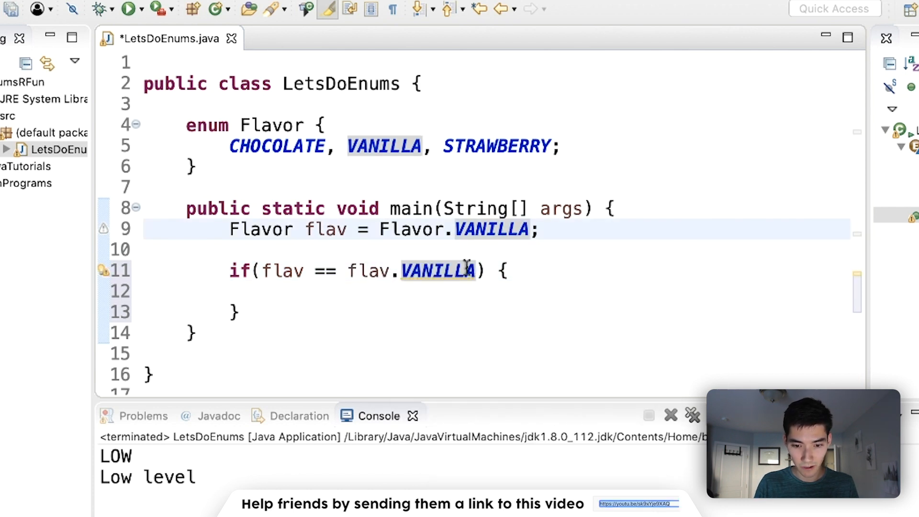
mouse_move(367, 271)
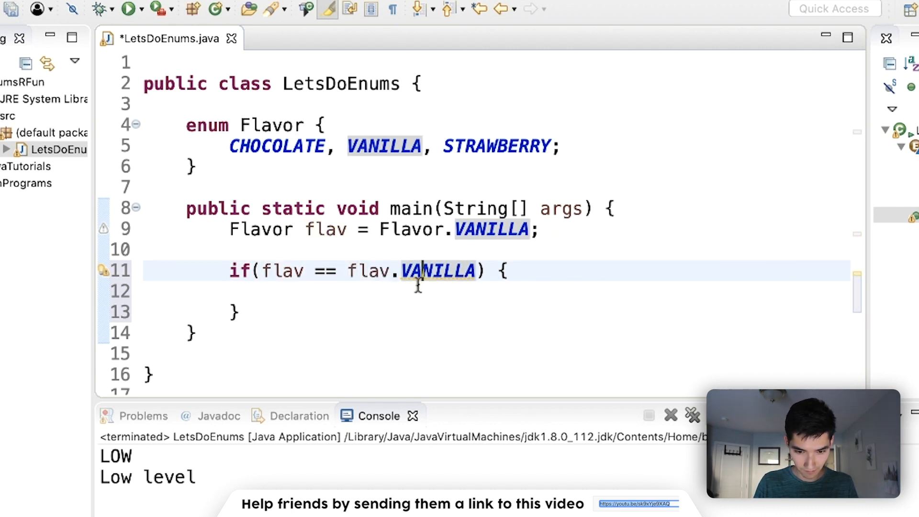
click(272, 290)
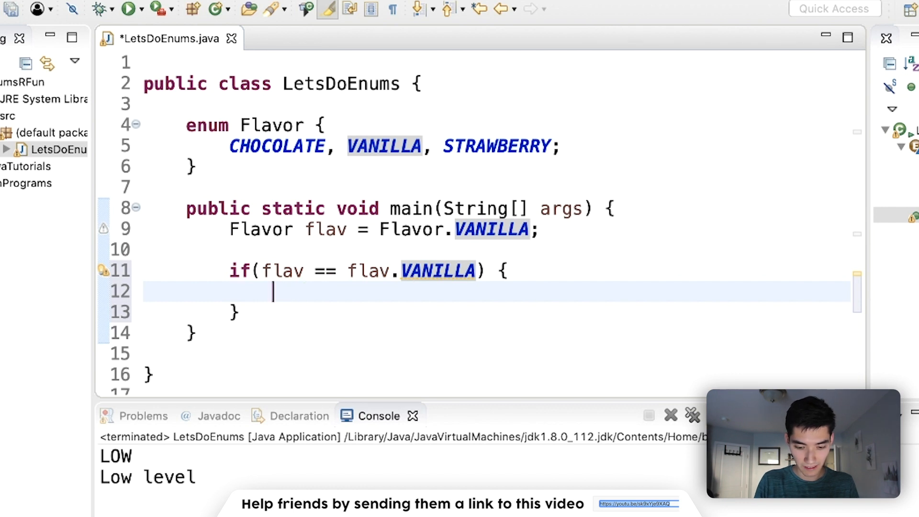
text(System.out.println("it");)
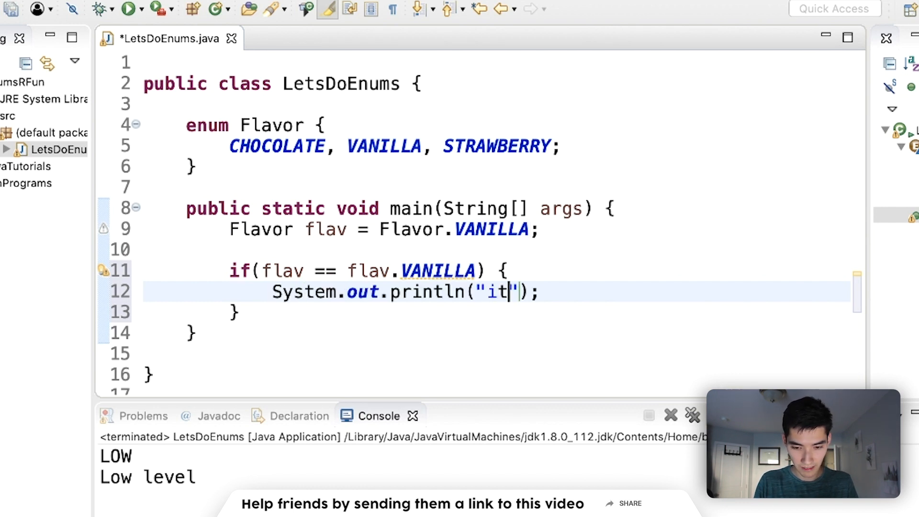
text('s vanills)
text(System.out.println("it's chocolate");)
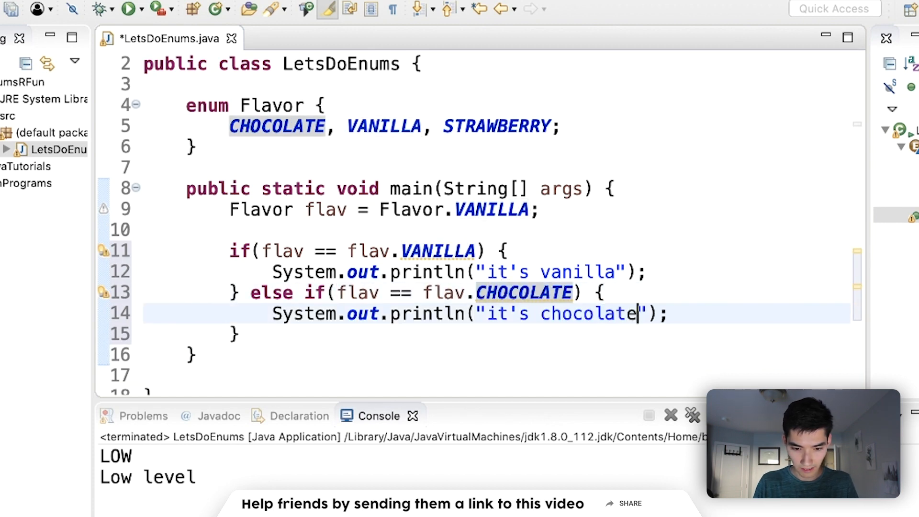
Step: Extend it with else-if branches for STRAWBERRY and CHOCOLATE, each printing its flavour message
text(} else if(flav == flav.STRA) {)
text(System.out.println("it's straberry");)
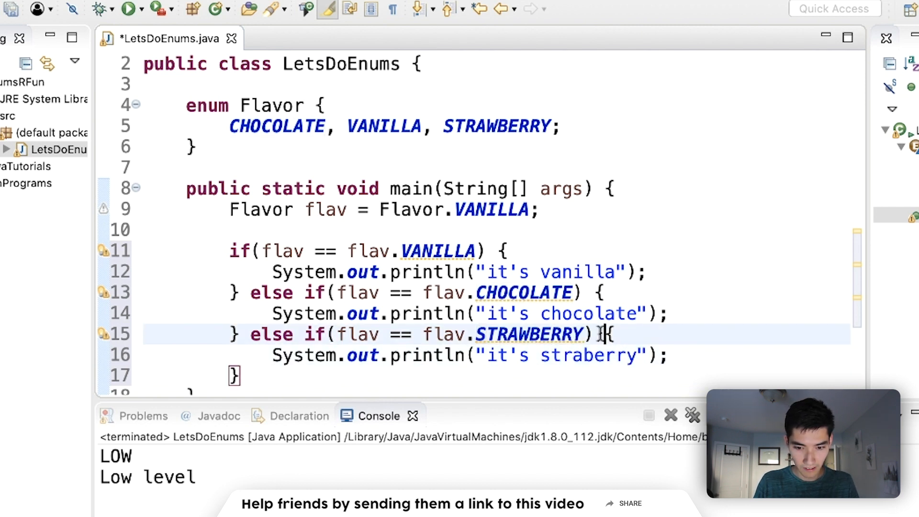
Step: Run LetsDoEnums, saving the file, and confirm the console prints "it's vanilla"
click(126, 9)
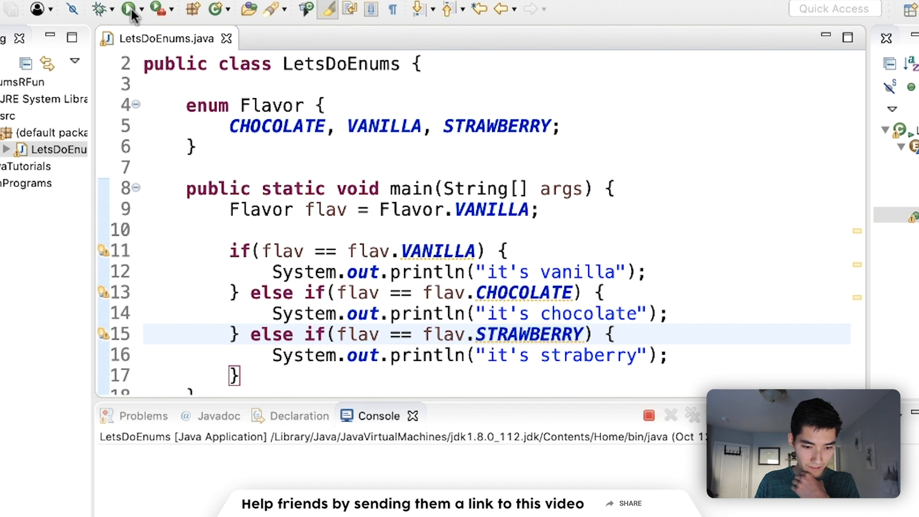
click(128, 9)
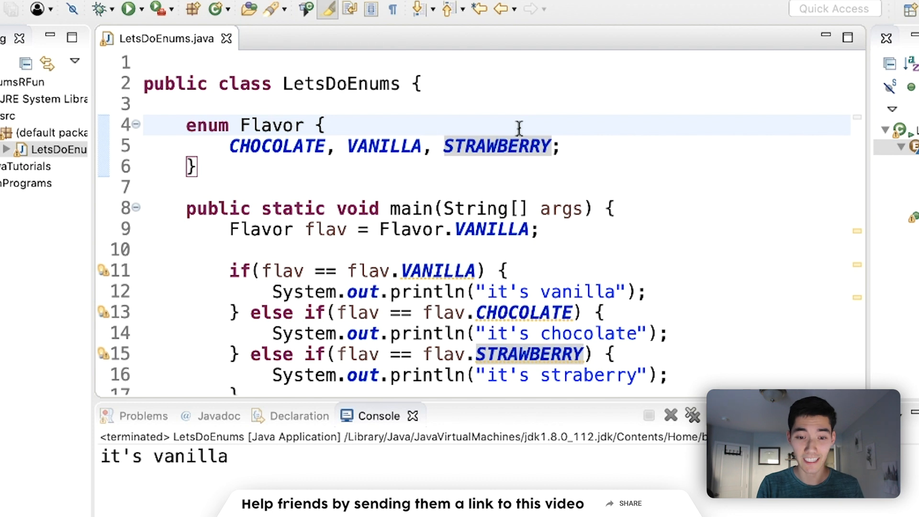
click(326, 124)
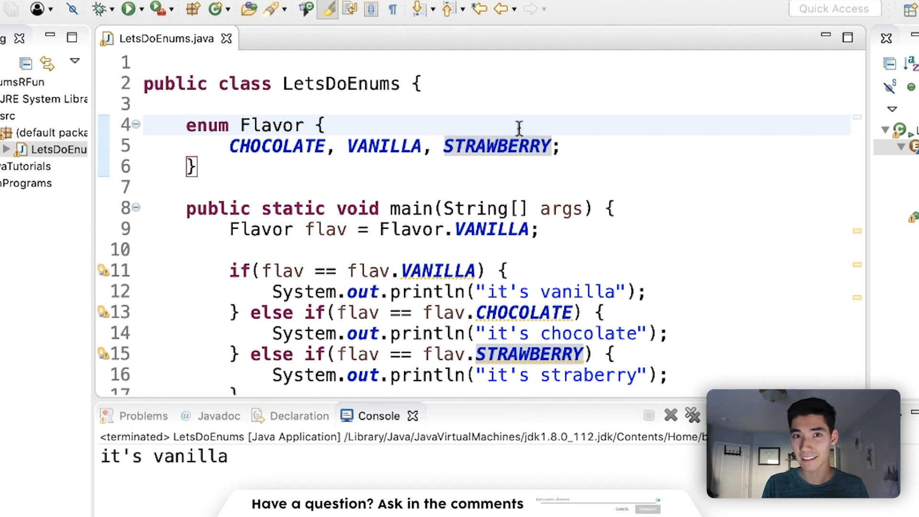
click(191, 167)
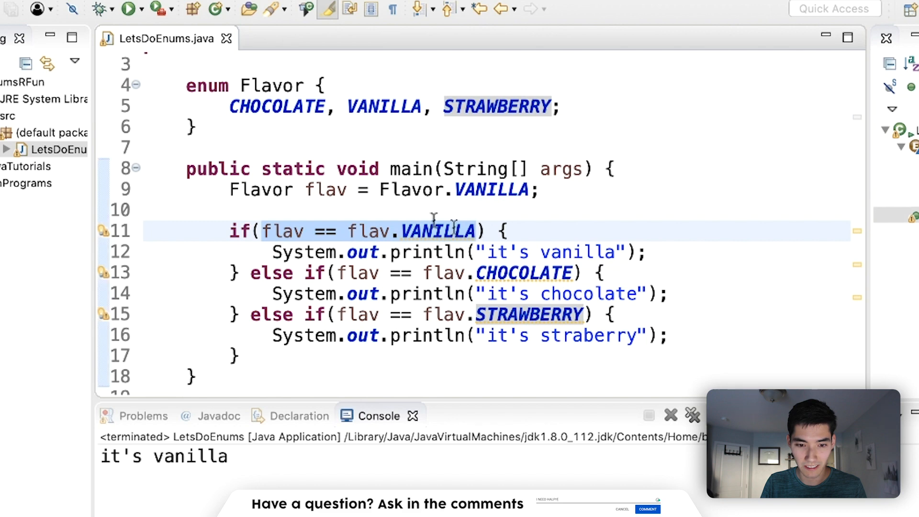
scroll(up, 3)
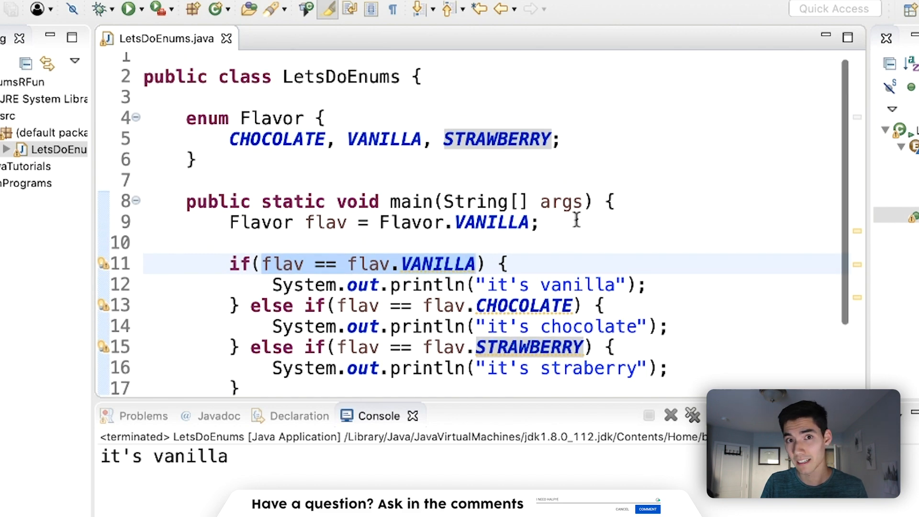
click(208, 118)
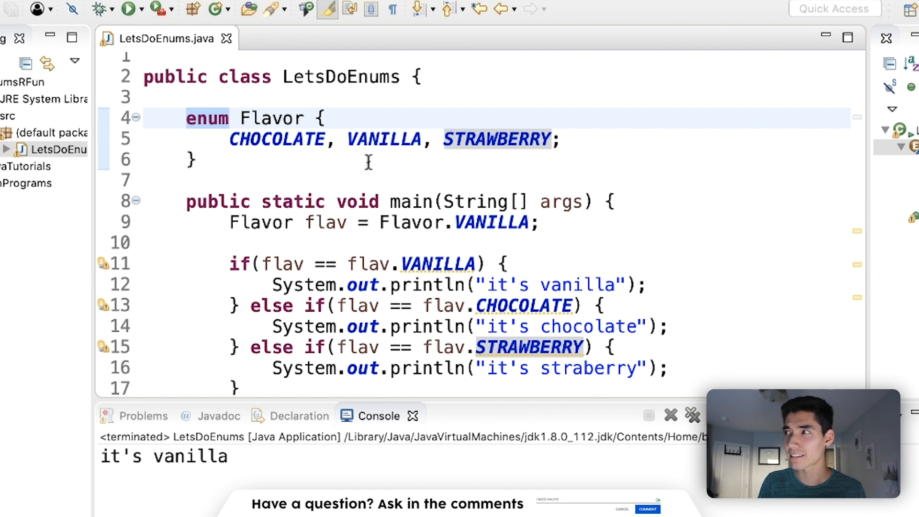
click(264, 181)
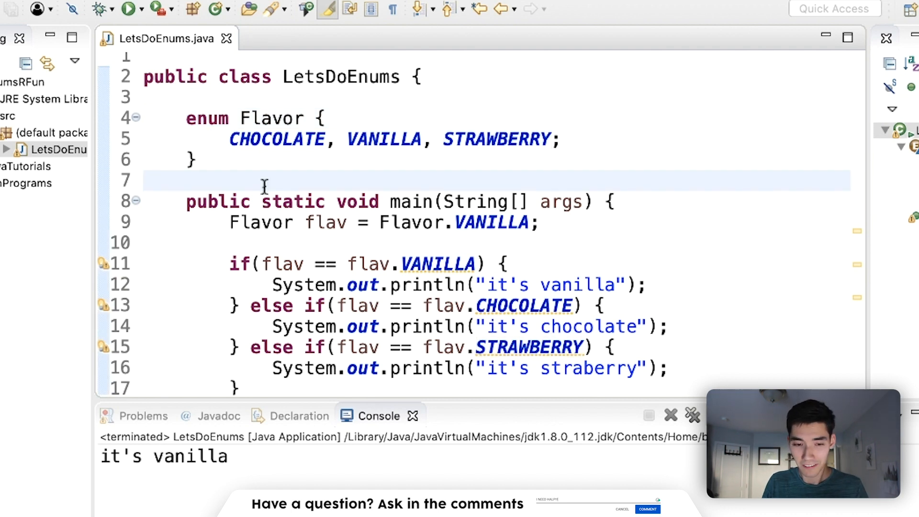
mouse_move(271, 118)
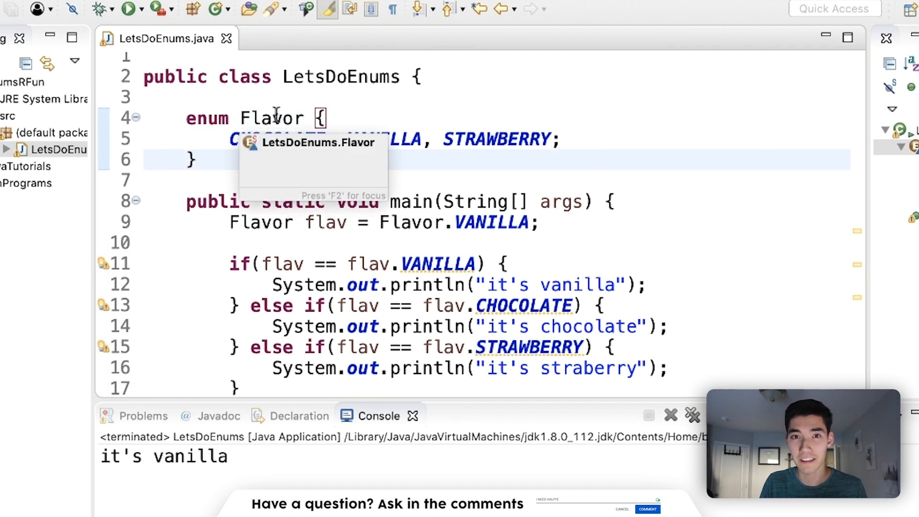
Step: Write public static void getVanilla() in Flavor printing Flavor.VANILLA, and save
key(Return)
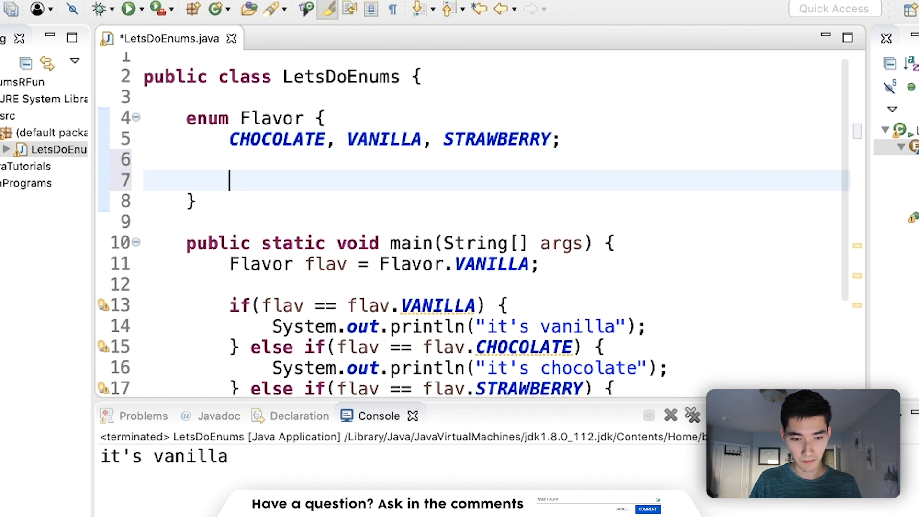
text(public)
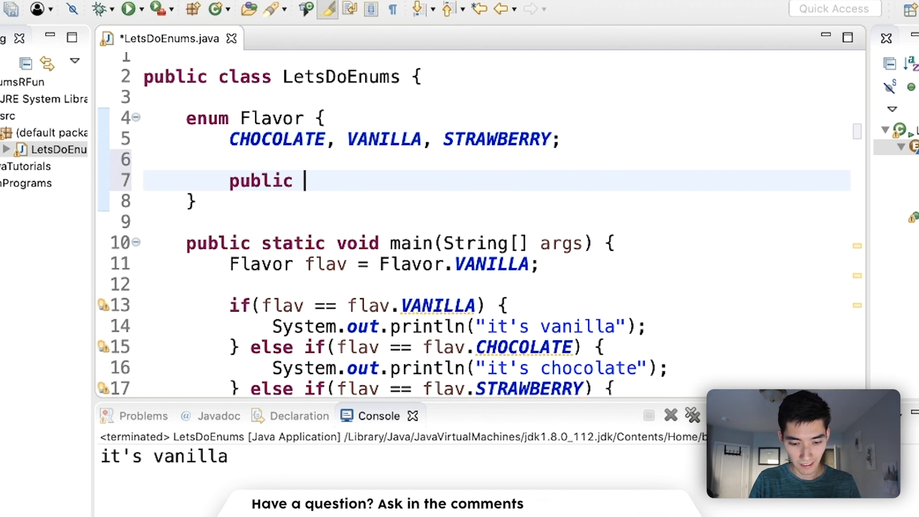
text(static)
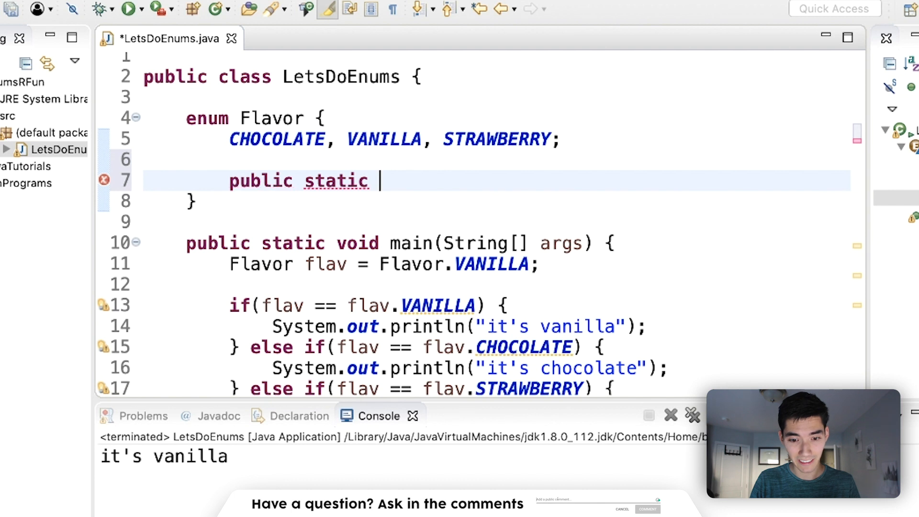
text(v)
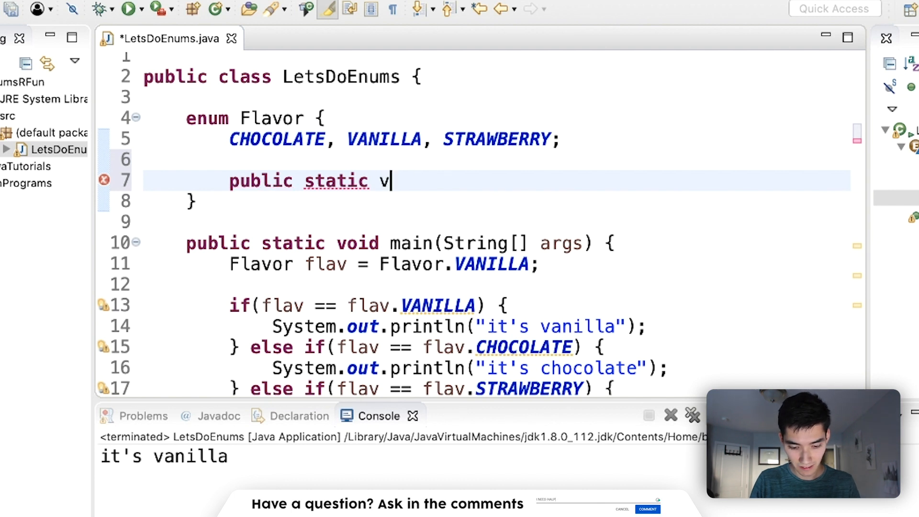
text(oid getVanilla() {)
text(System.out.println();)
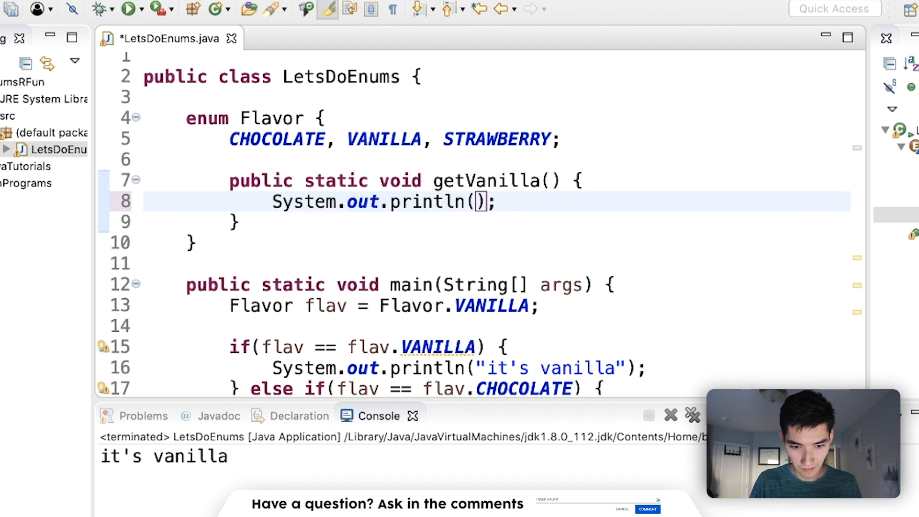
text(Flavor.VANILLA)
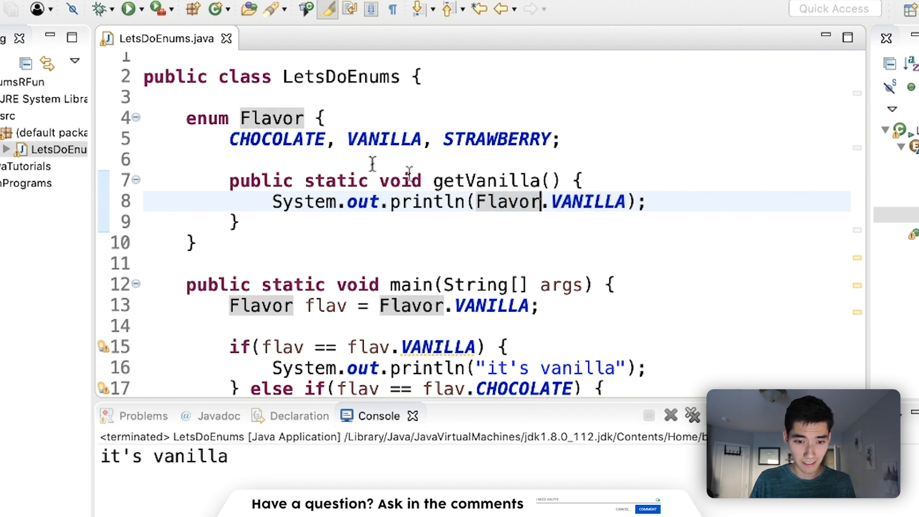
click(580, 139)
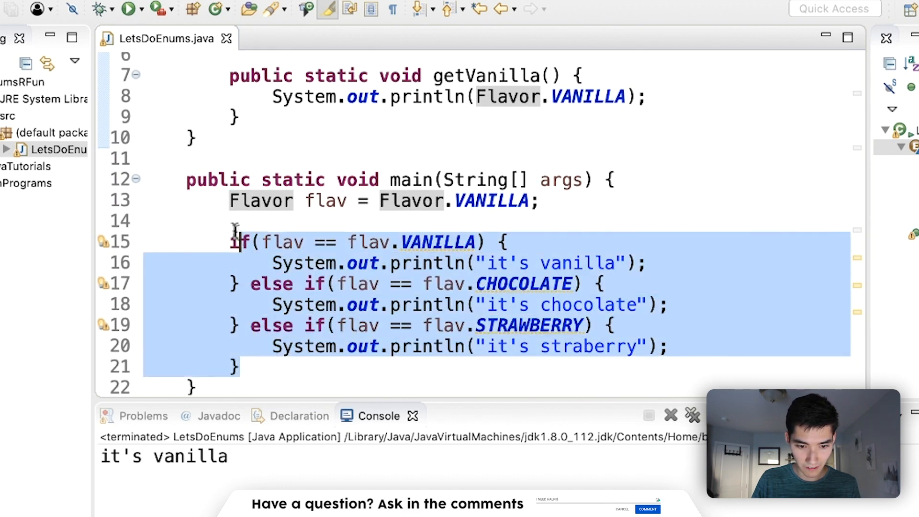
Step: Replace main's if-else chain with flav.getVanilla() and run it so VANILLA prints
text(fla)
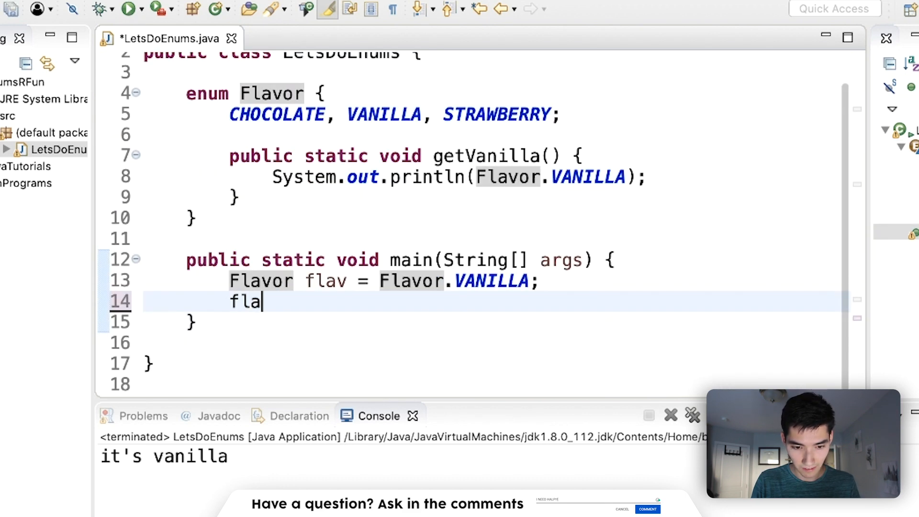
text(v.getVanilla();)
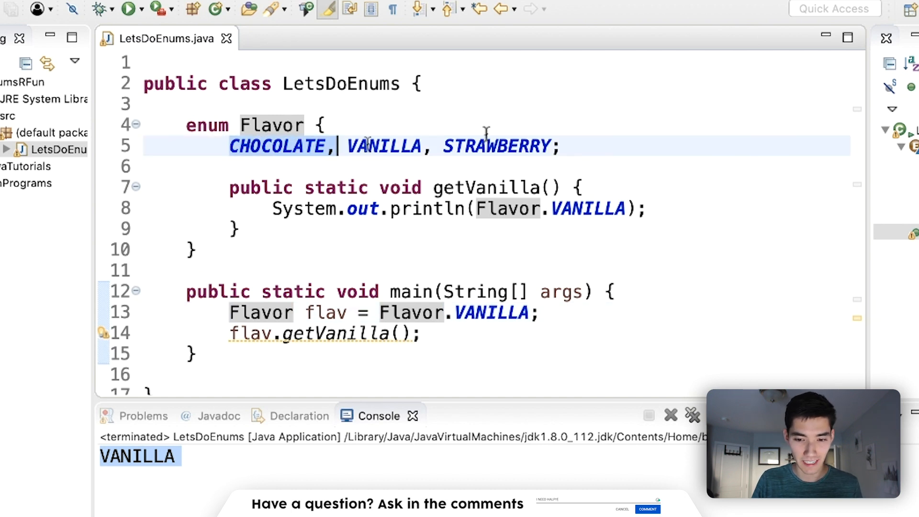
click(580, 145)
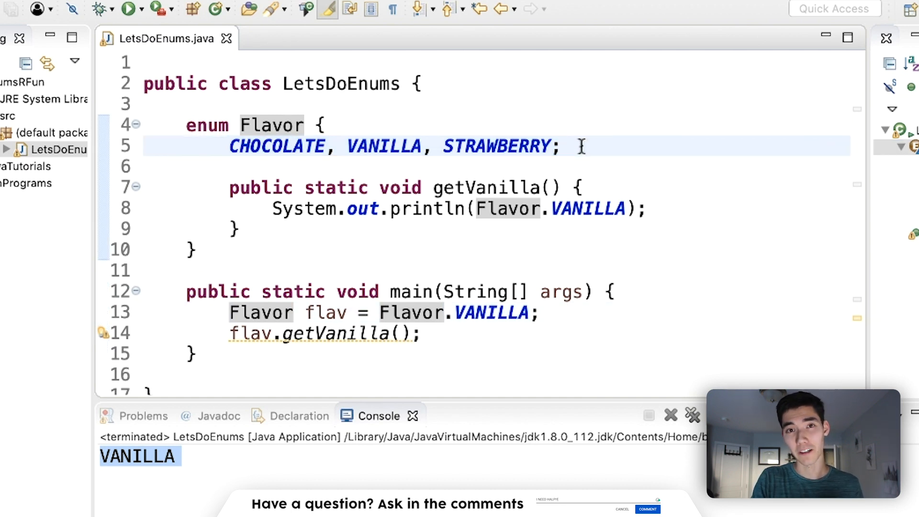